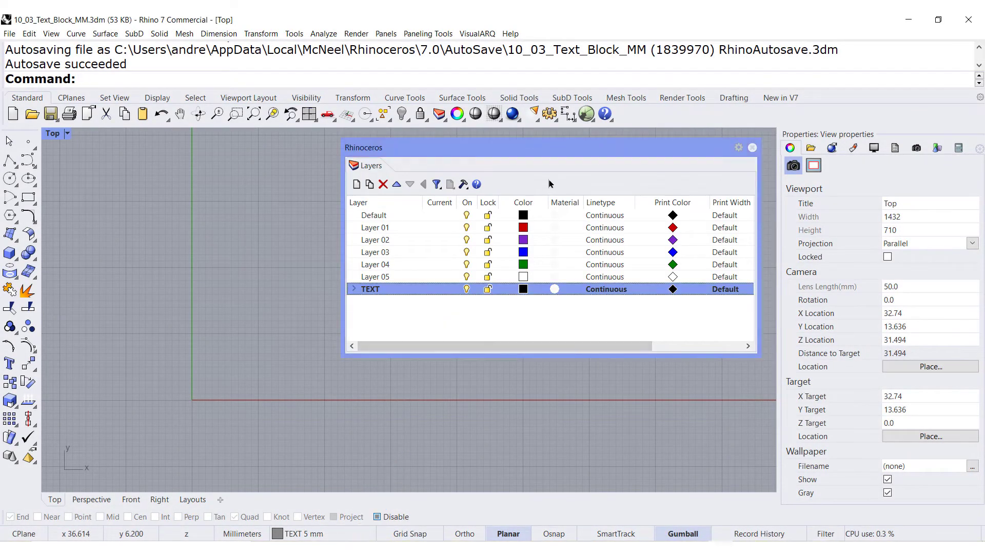
# - Create a new layer named DIM
pyautogui.click(356, 185)
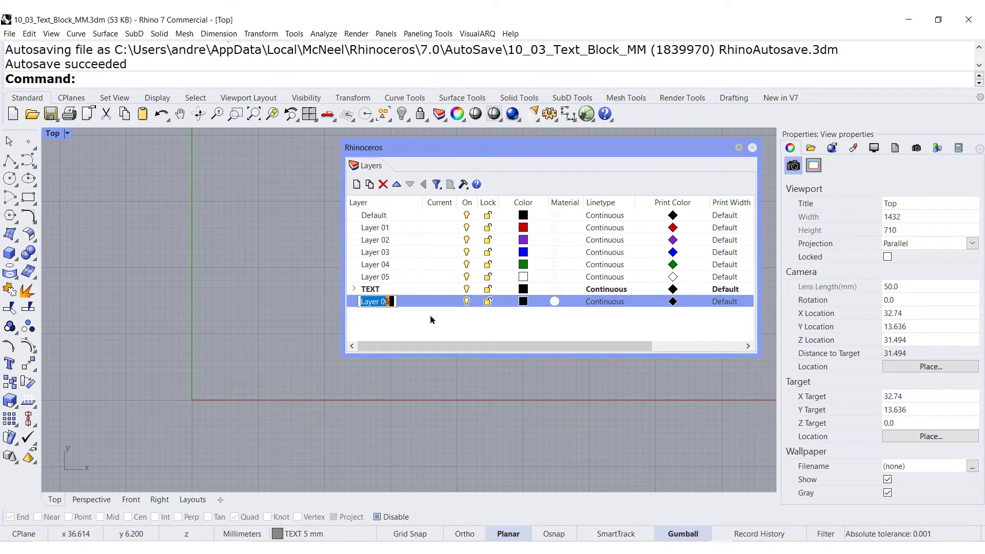
pyautogui.write('DIM')
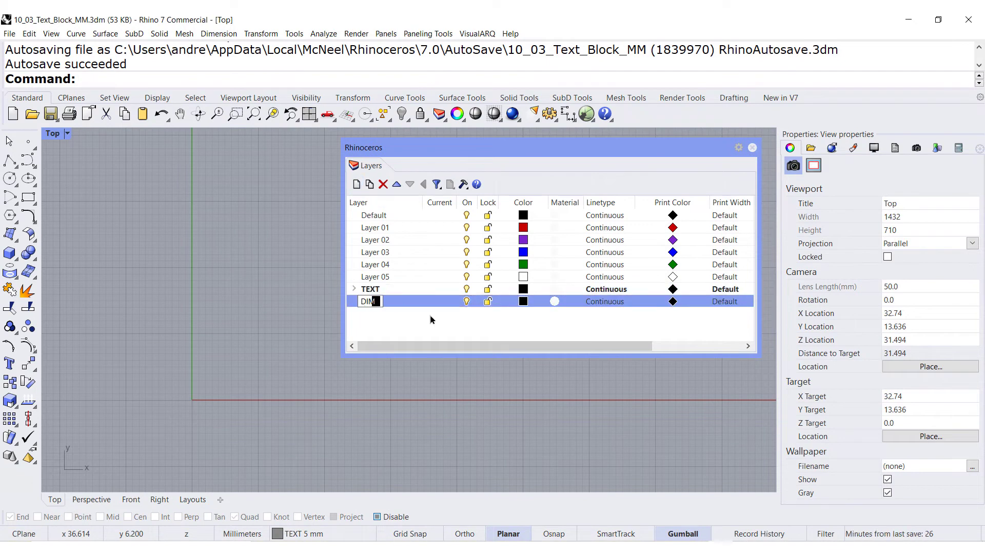
pyautogui.write('E')
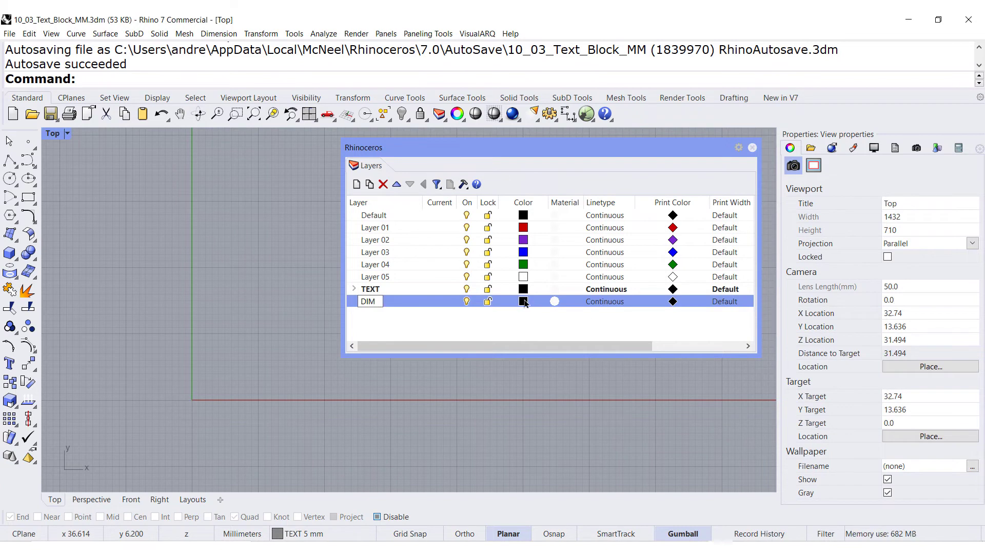
# - Give the DIM layer a red display colour and a black print colour
pyautogui.click(524, 302)
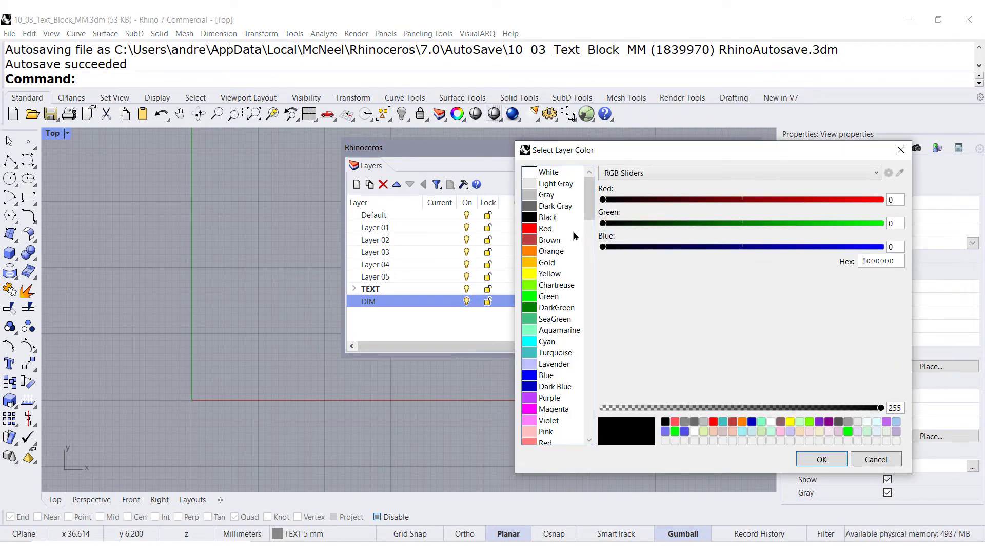
pyautogui.click(545, 227)
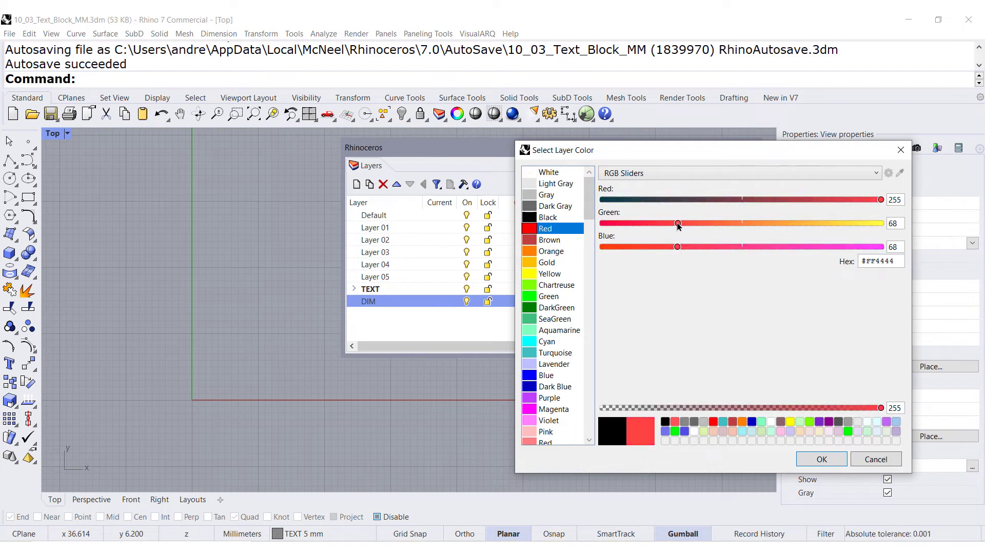
pyautogui.click(820, 459)
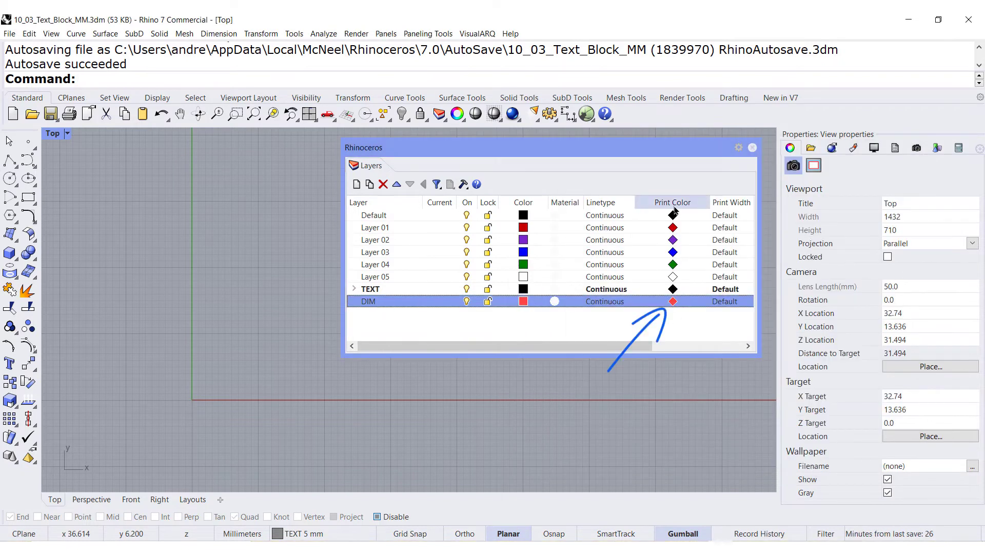
pyautogui.moveTo(657, 202)
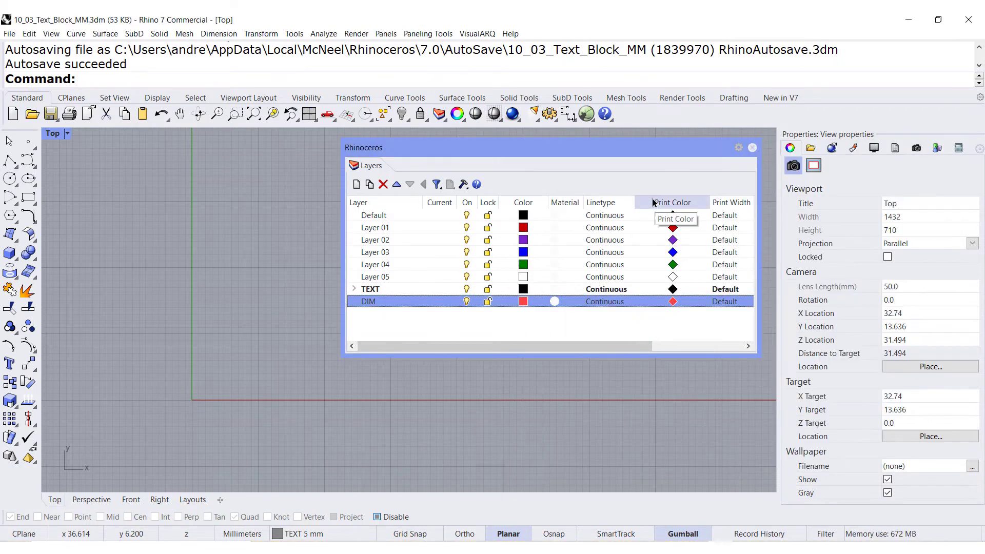
pyautogui.moveTo(672, 302)
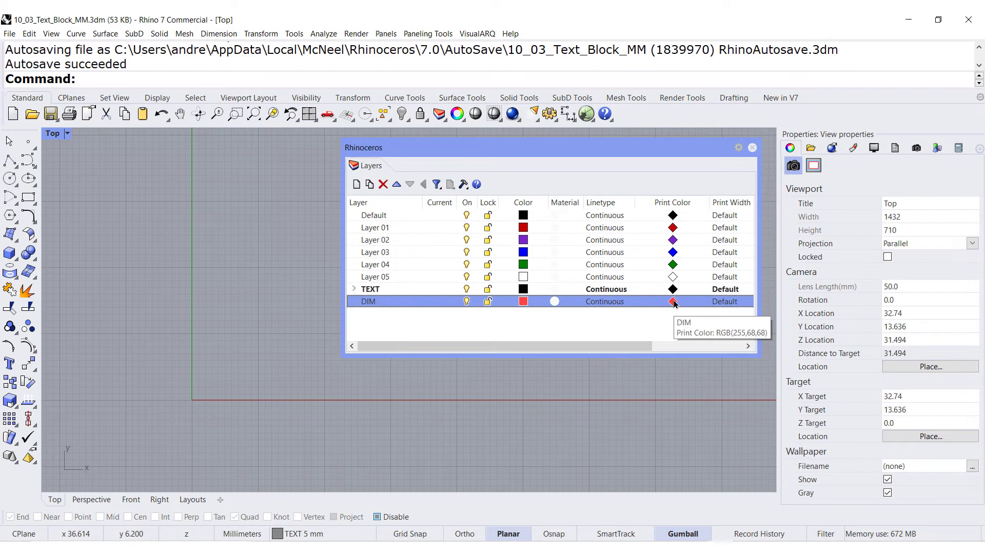
pyautogui.click(672, 302)
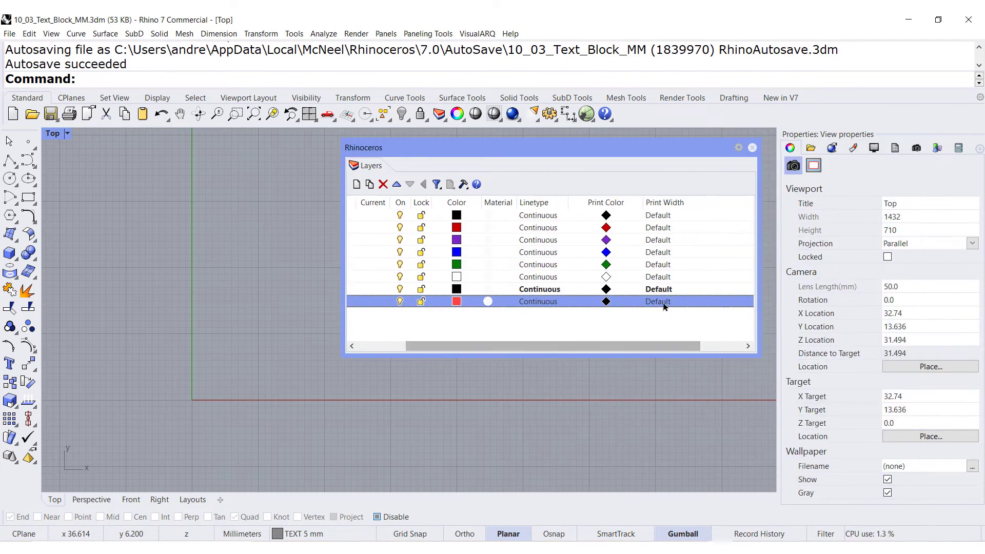
# - Set the DIM layer's print width to 0.18
pyautogui.click(658, 302)
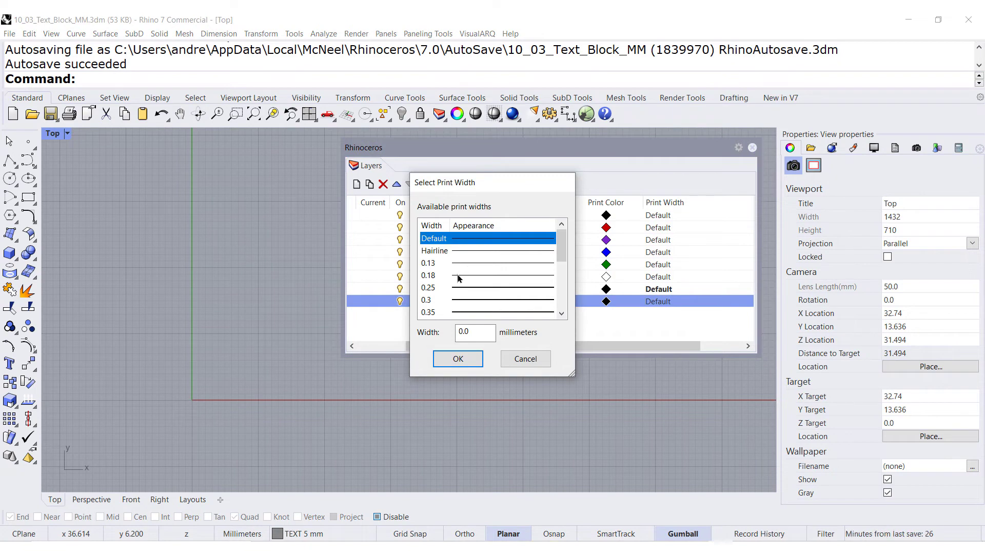
pyautogui.click(428, 275)
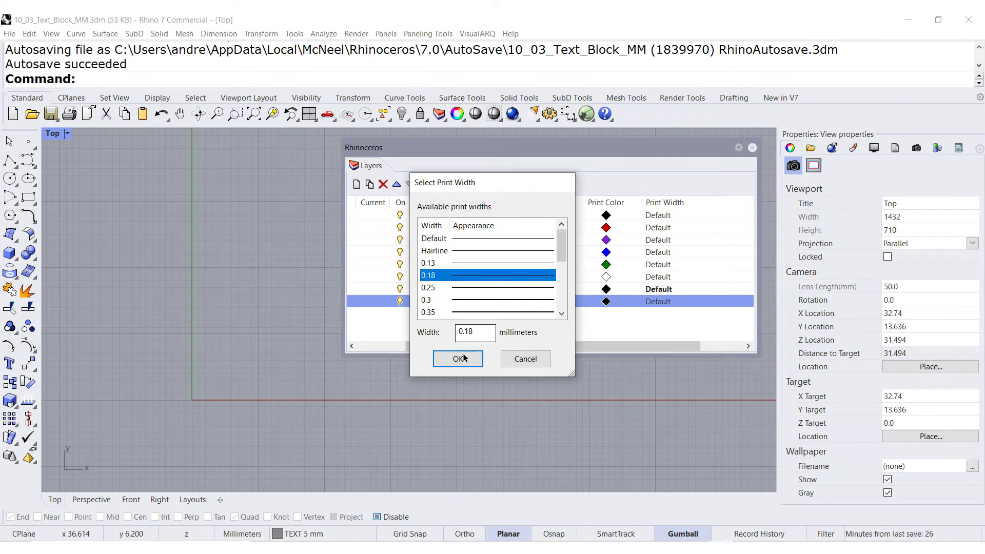
pyautogui.click(457, 359)
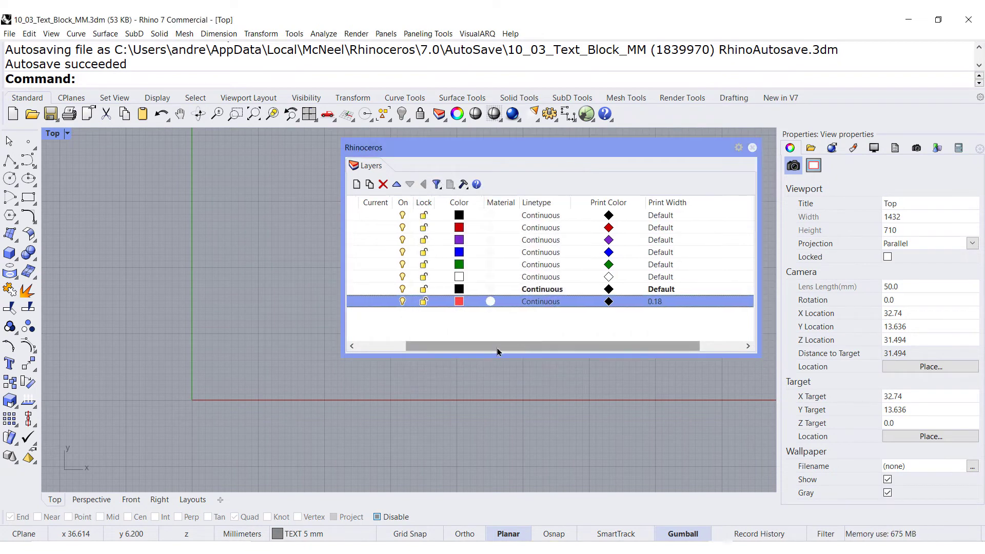
# - Nest the DIM layer under the TEXT layer and close the Layers panel
pyautogui.hscroll(-3)
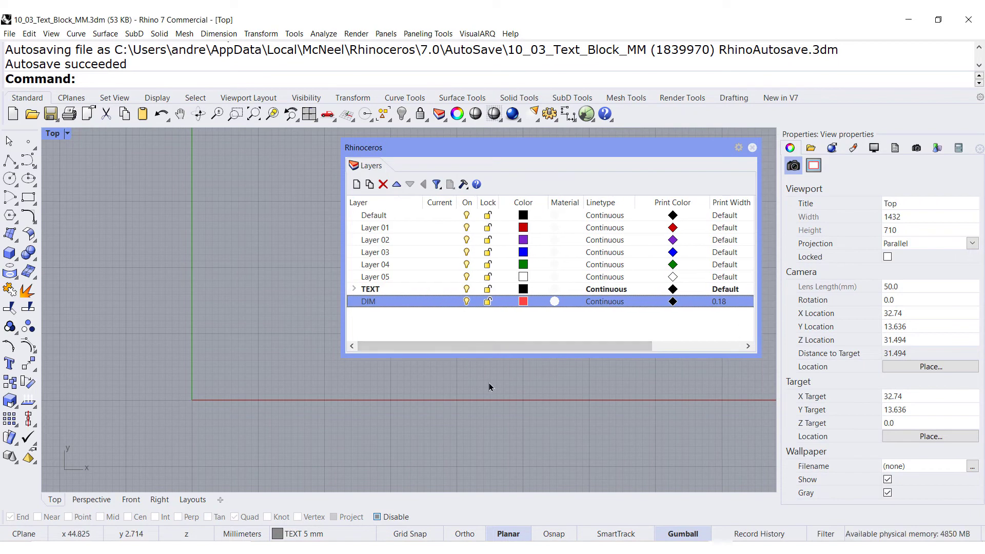
pyautogui.moveTo(370, 307)
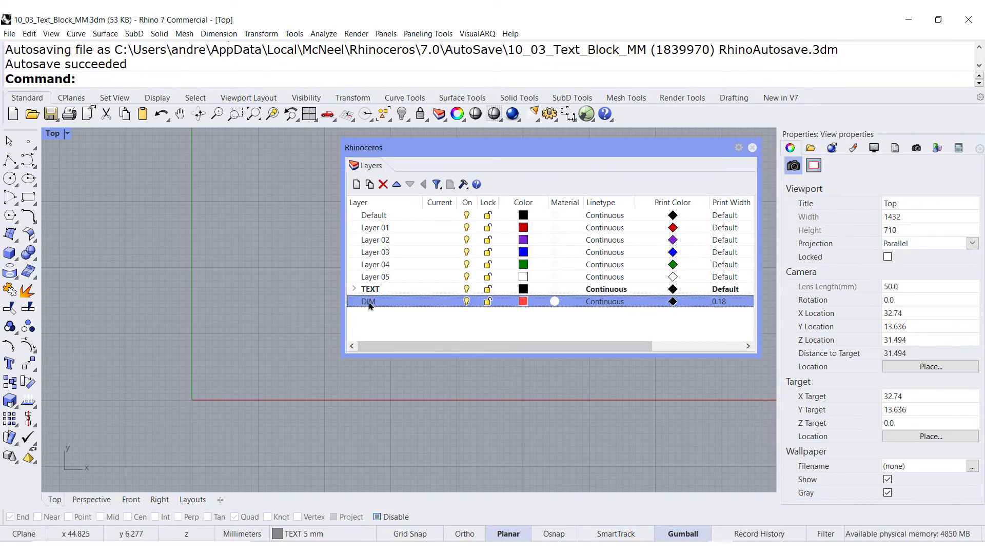
pyautogui.click(370, 288)
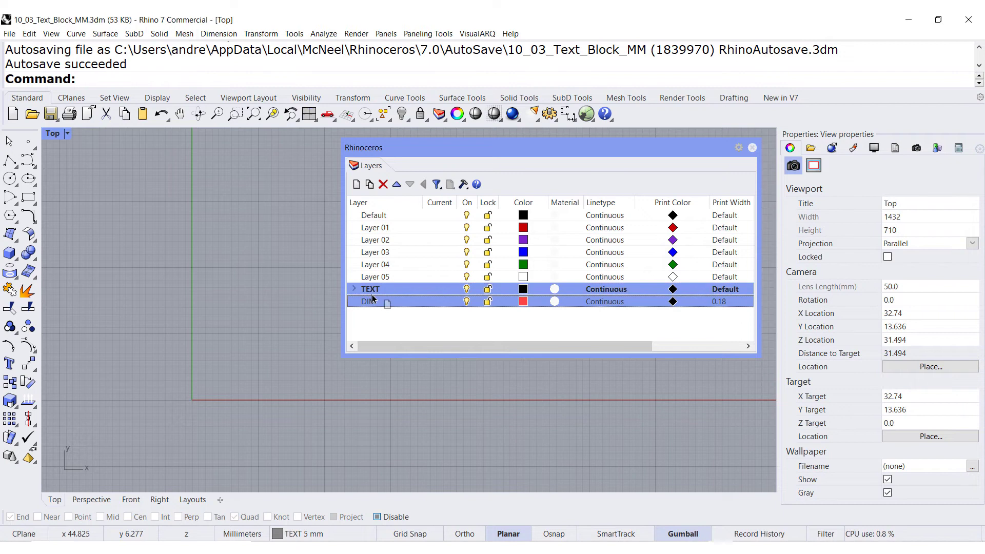
pyautogui.click(353, 289)
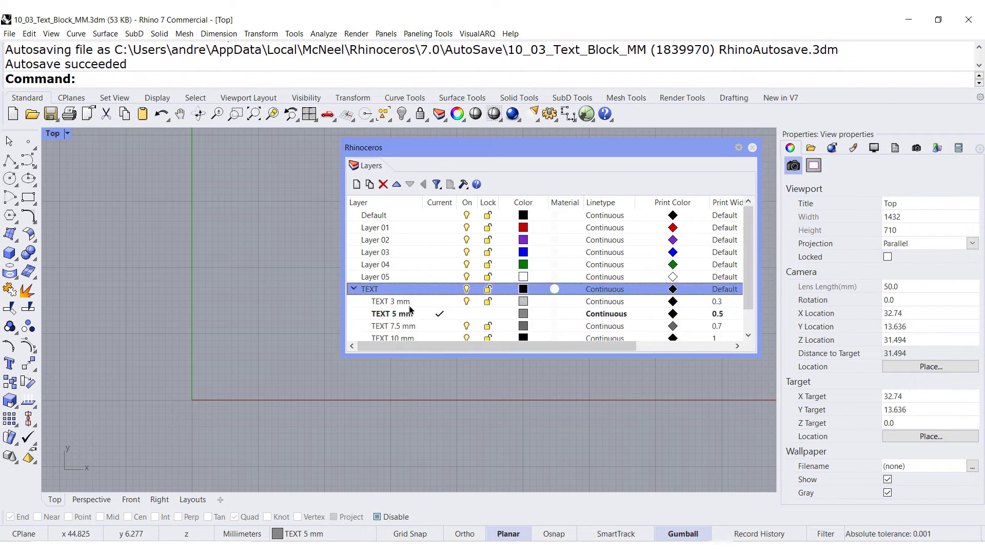
pyautogui.scroll(-3)
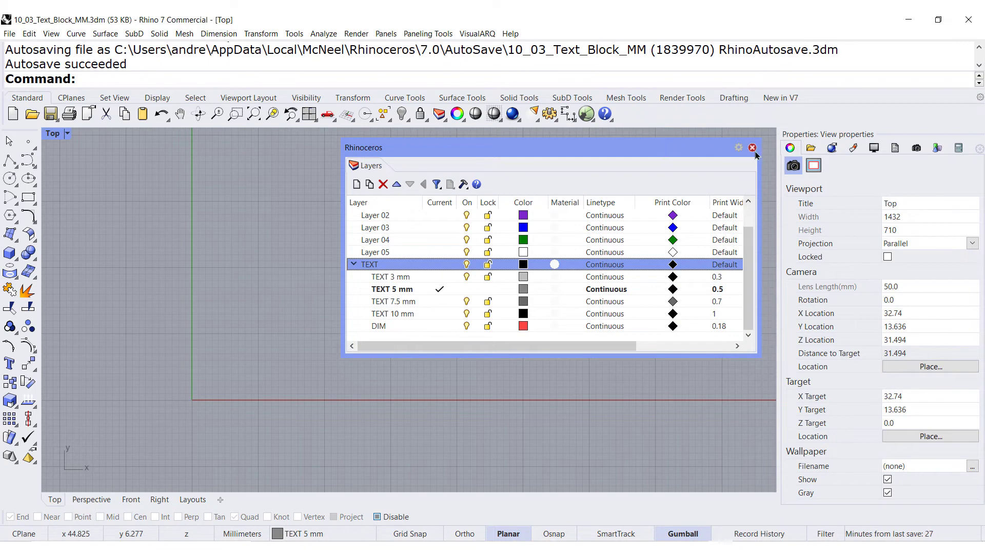
pyautogui.click(753, 148)
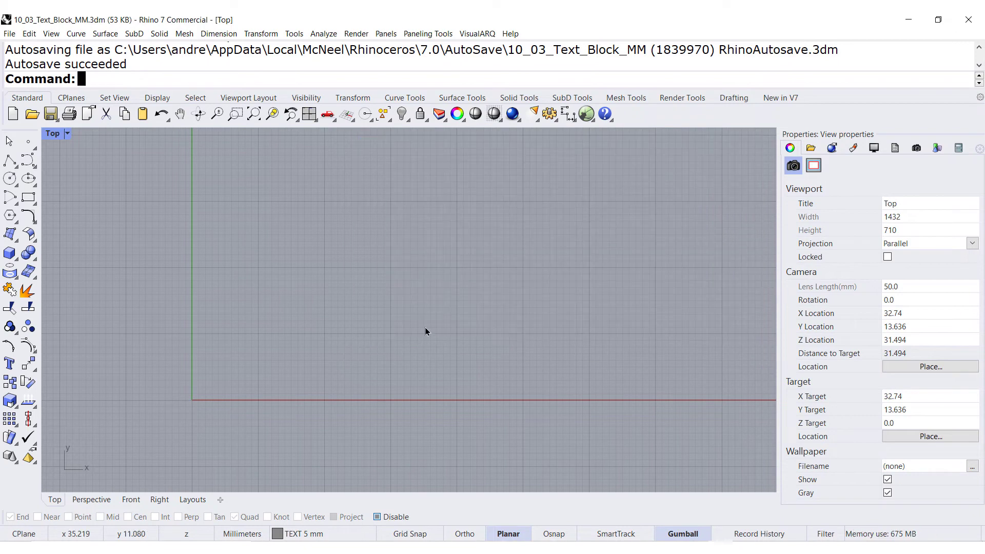
pyautogui.moveTo(739, 112)
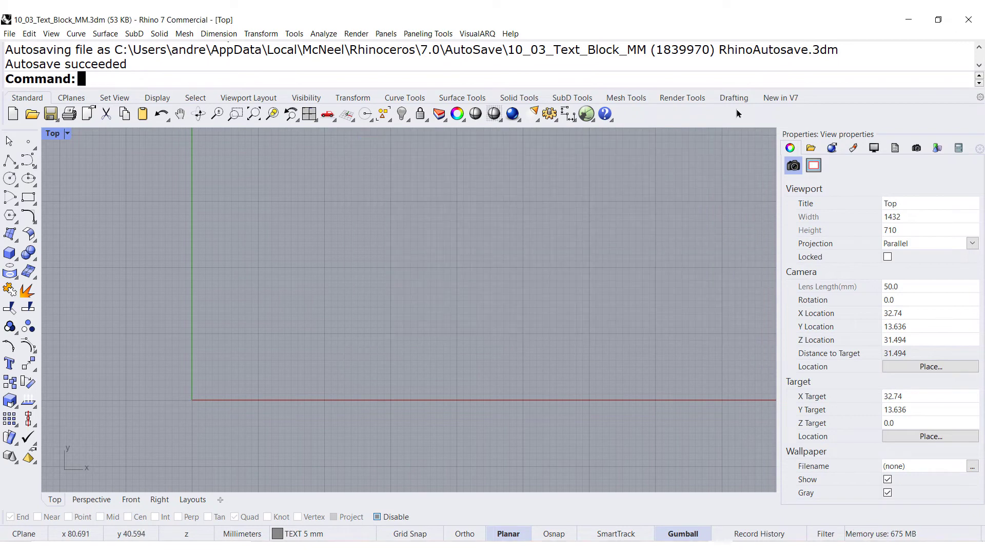
# - Choose 2D MM 3.5 in Set Current Annotation Style and confirm
pyautogui.click(733, 98)
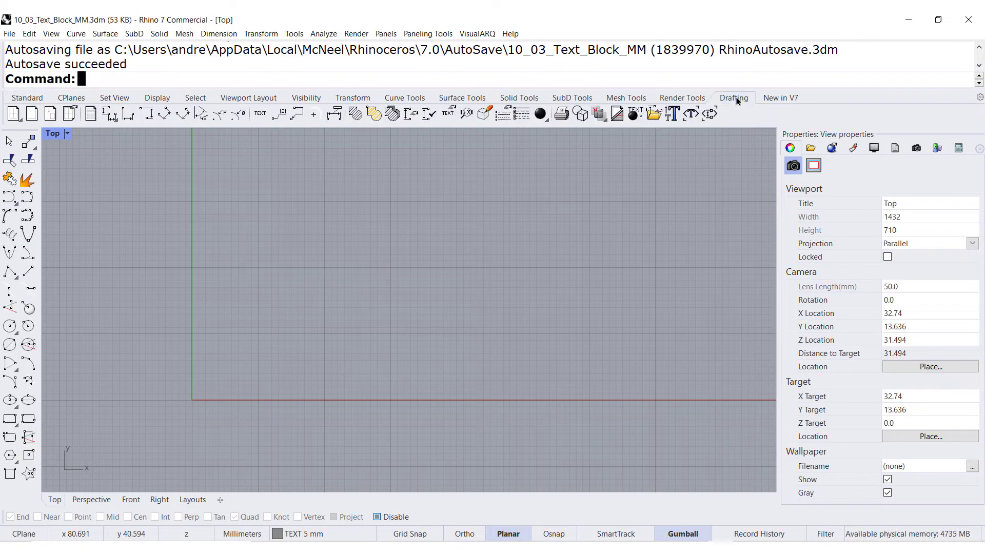
pyautogui.moveTo(429, 112)
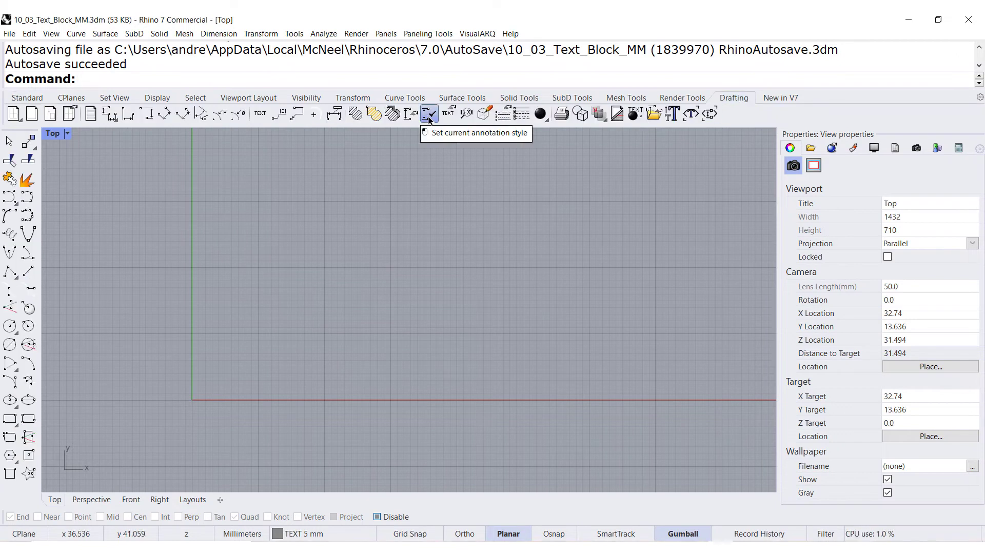
pyautogui.click(429, 113)
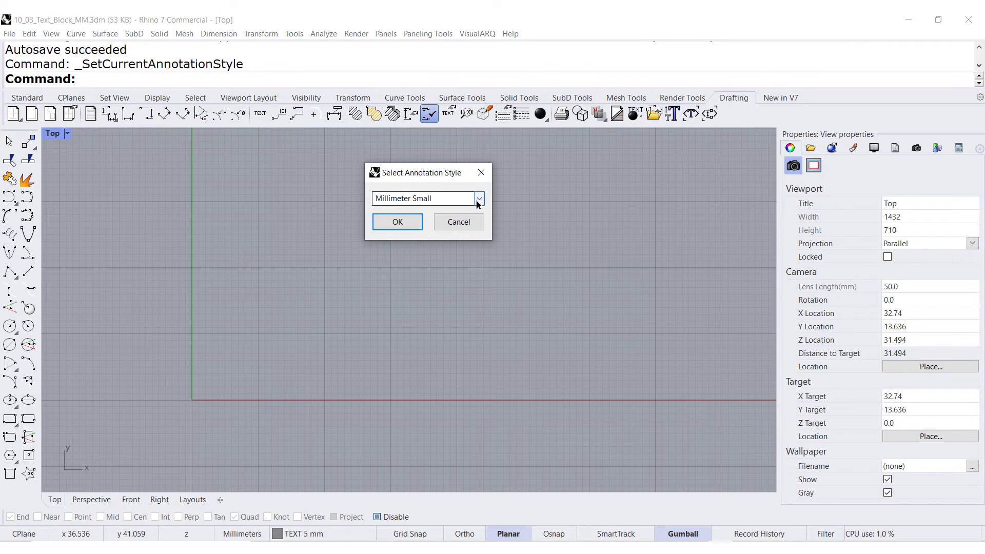
pyautogui.click(479, 199)
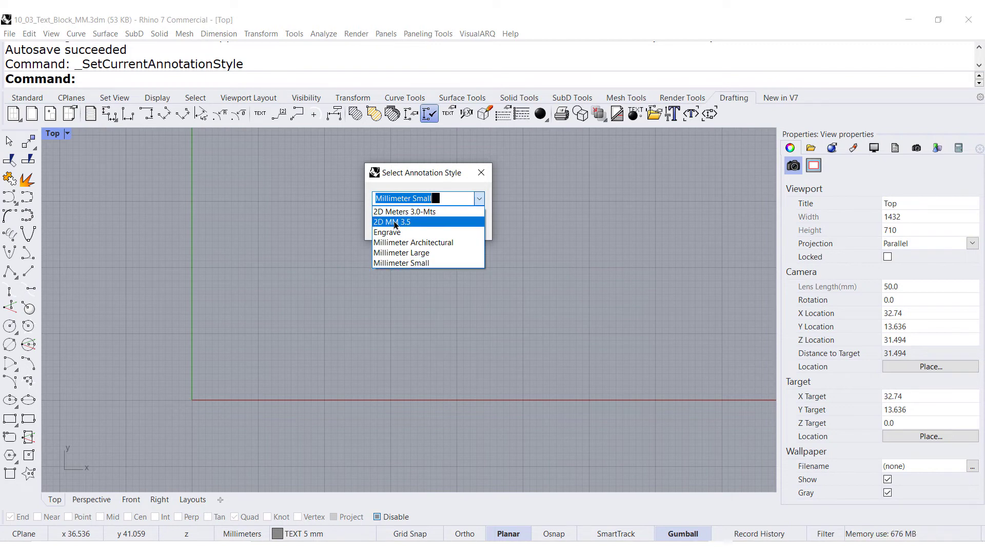
pyautogui.click(391, 222)
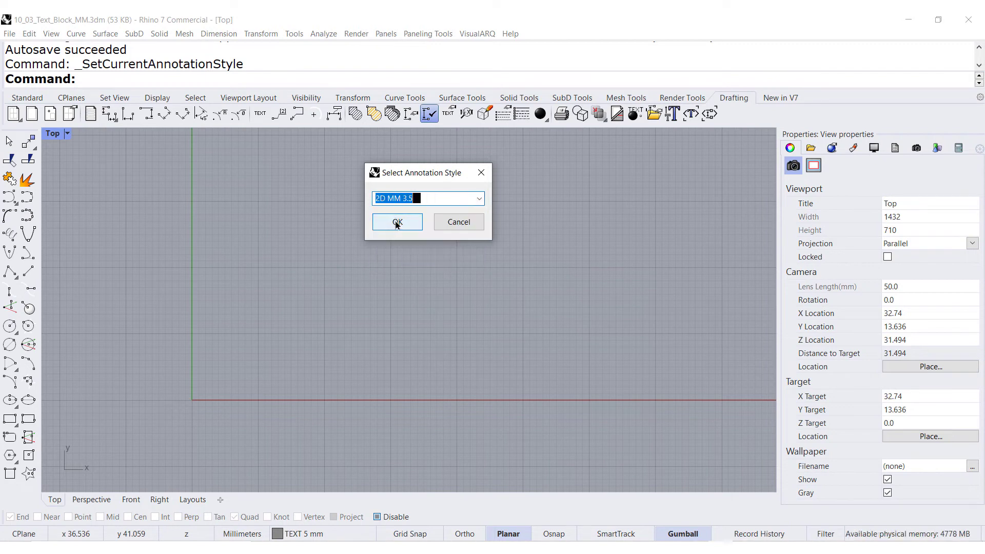
pyautogui.click(397, 222)
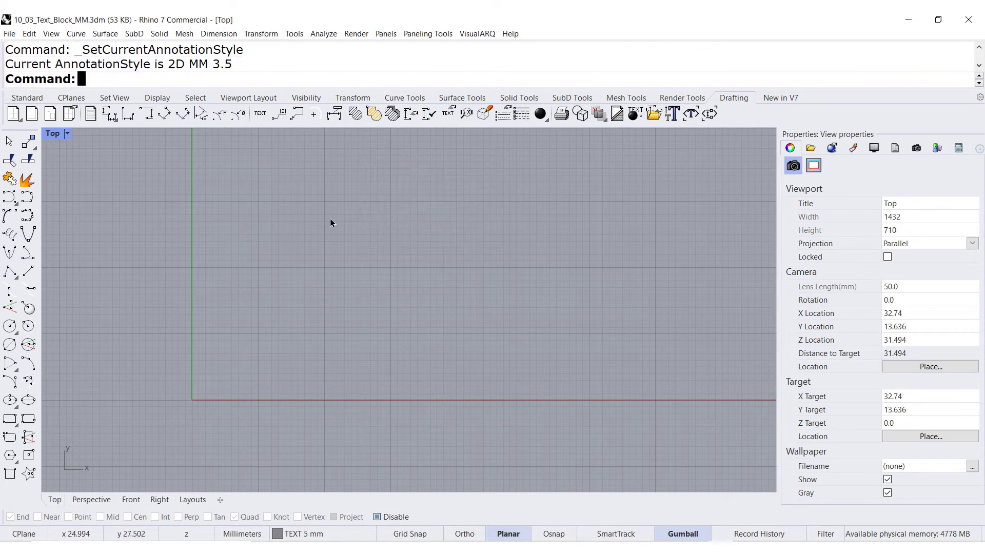
# - Make Default the current layer from the status bar
pyautogui.click(27, 97)
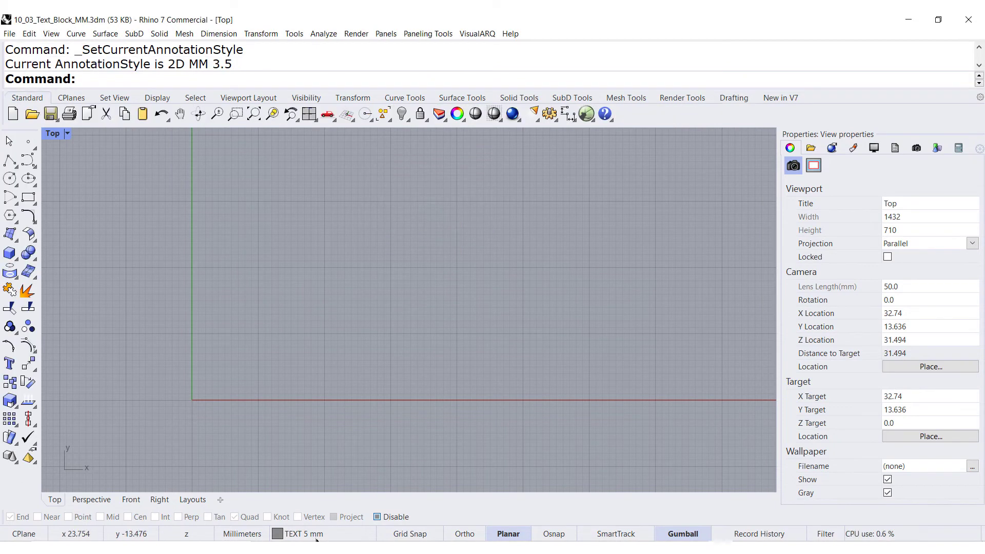
pyautogui.click(308, 534)
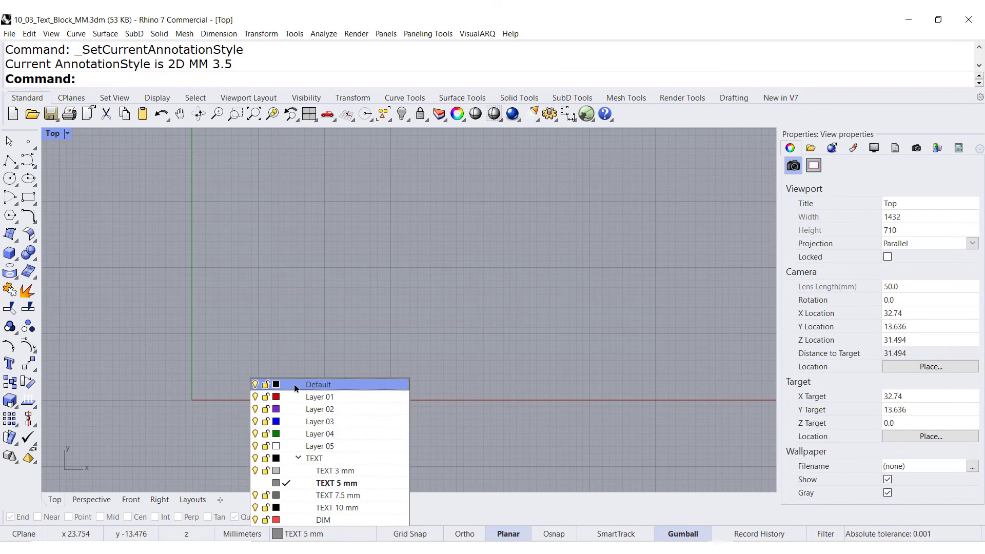
pyautogui.click(318, 384)
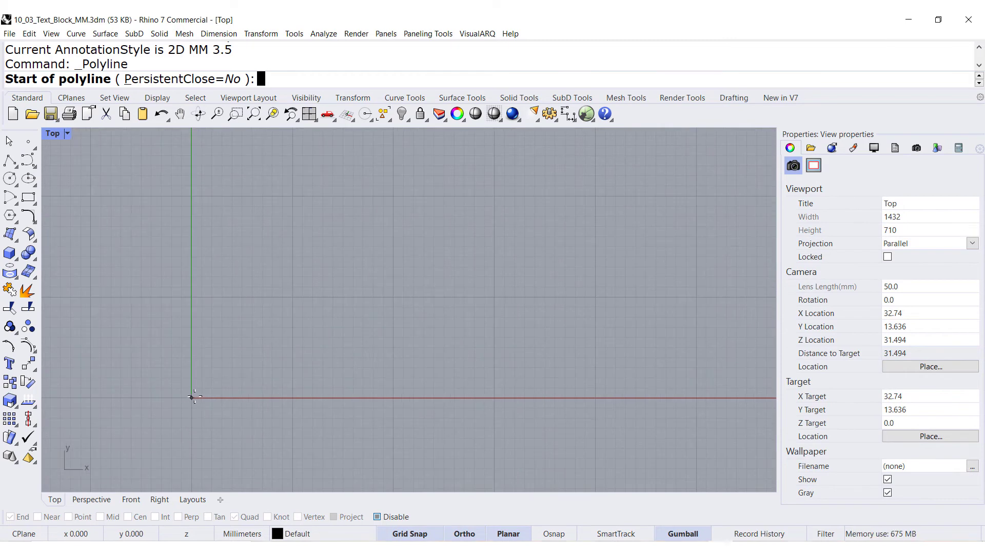
# - Draw the first corners of the stepped outline polyline in Top view
pyautogui.click(192, 397)
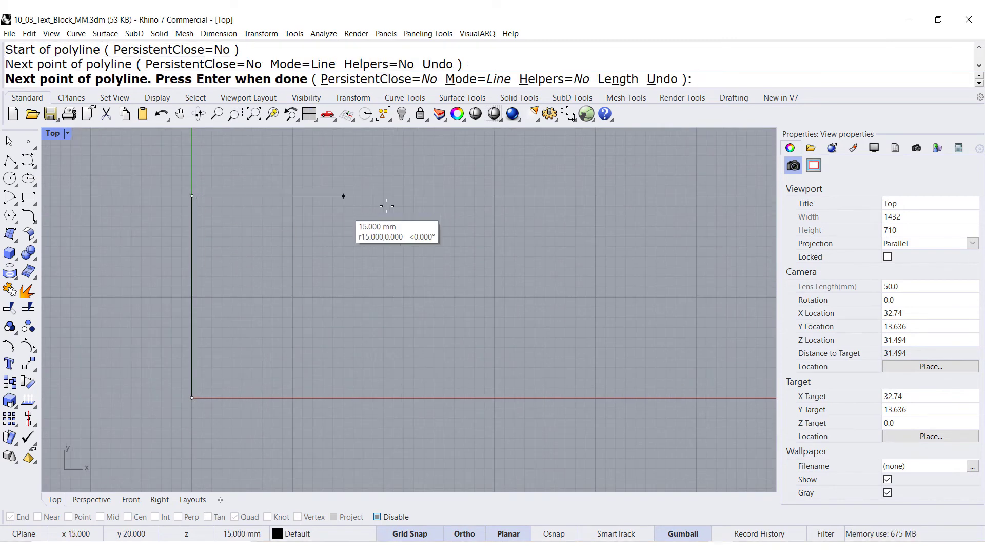
pyautogui.click(342, 196)
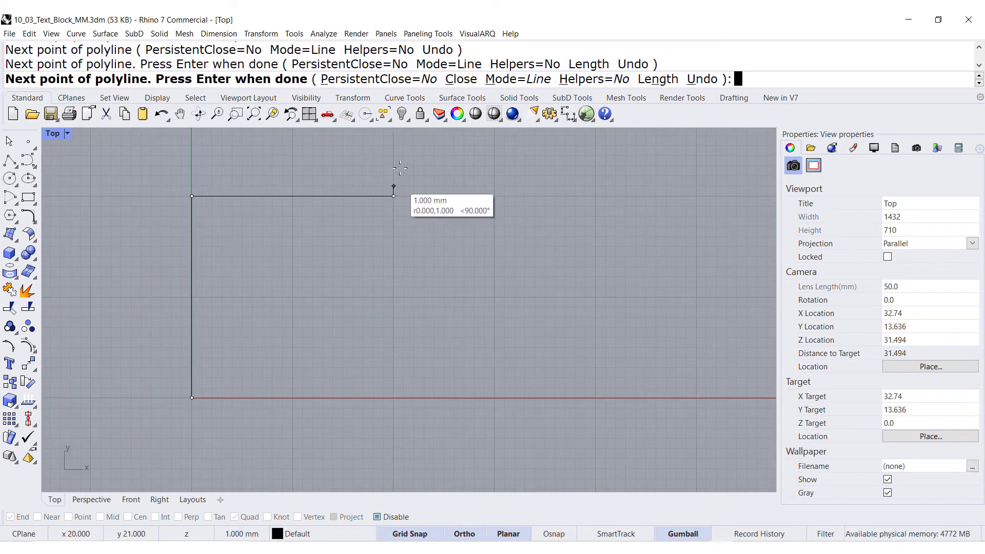
pyautogui.click(596, 166)
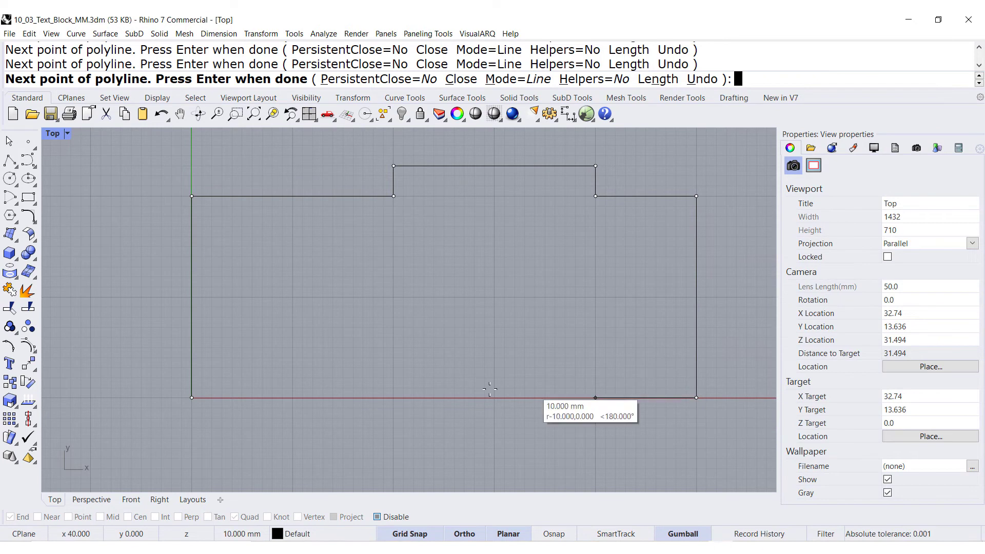
pyautogui.moveTo(289, 378)
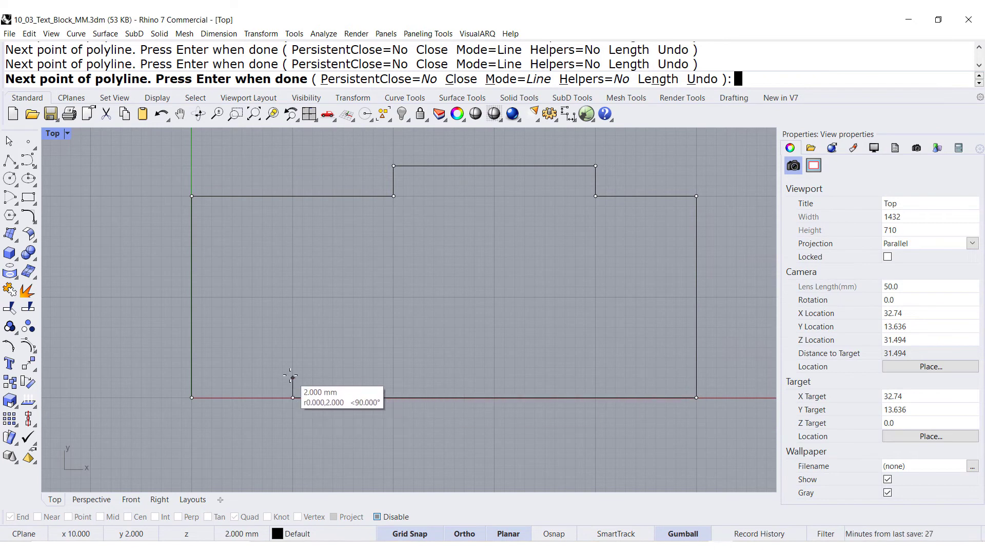
pyautogui.moveTo(224, 397)
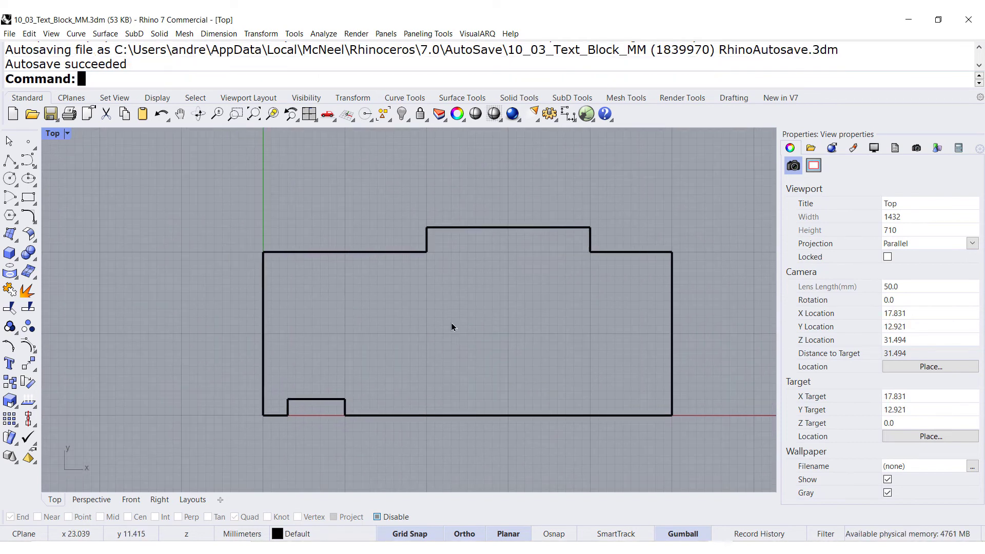
pyautogui.moveTo(140, 78)
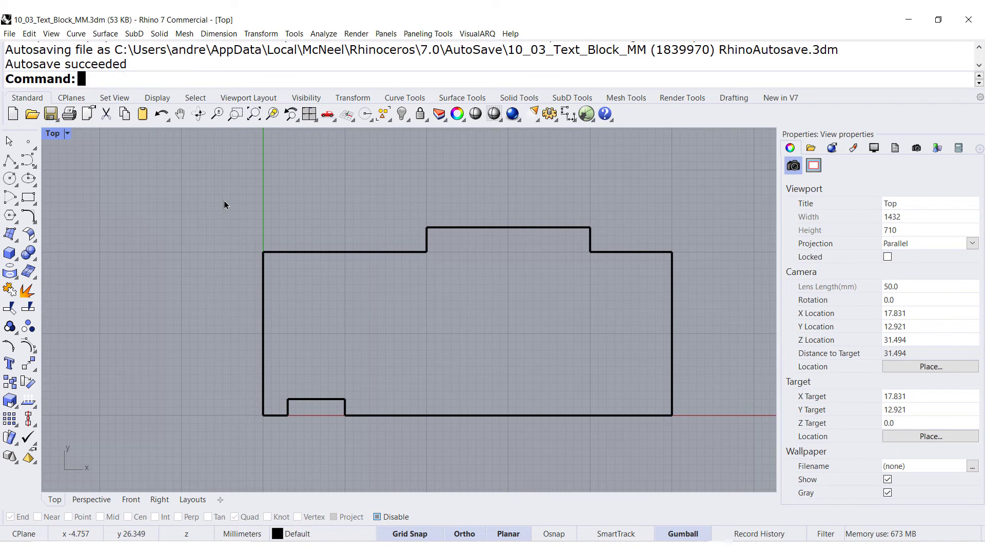
pyautogui.moveTo(173, 30)
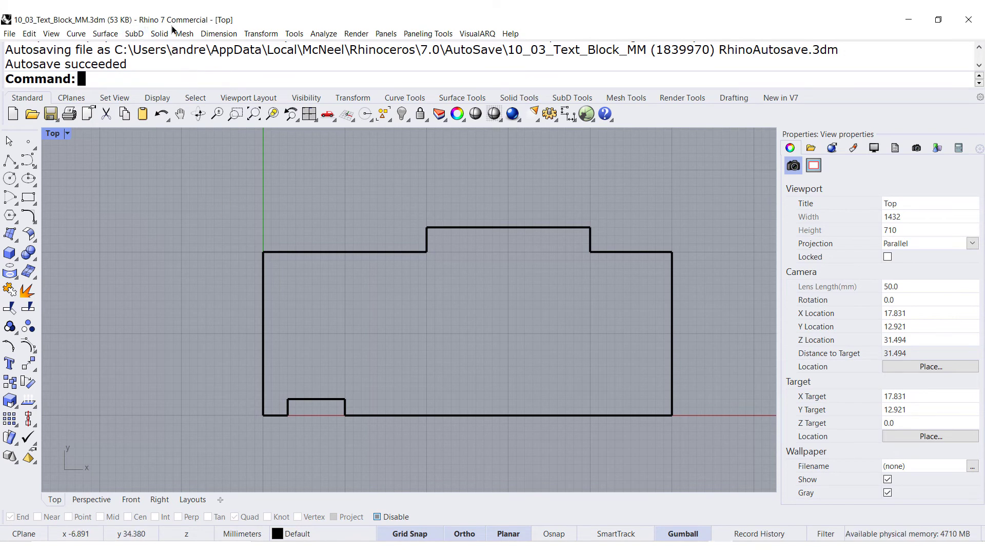
# - Set the dimension layer to DIM using Set Dimension Layer > SpecifyLayer
pyautogui.click(219, 33)
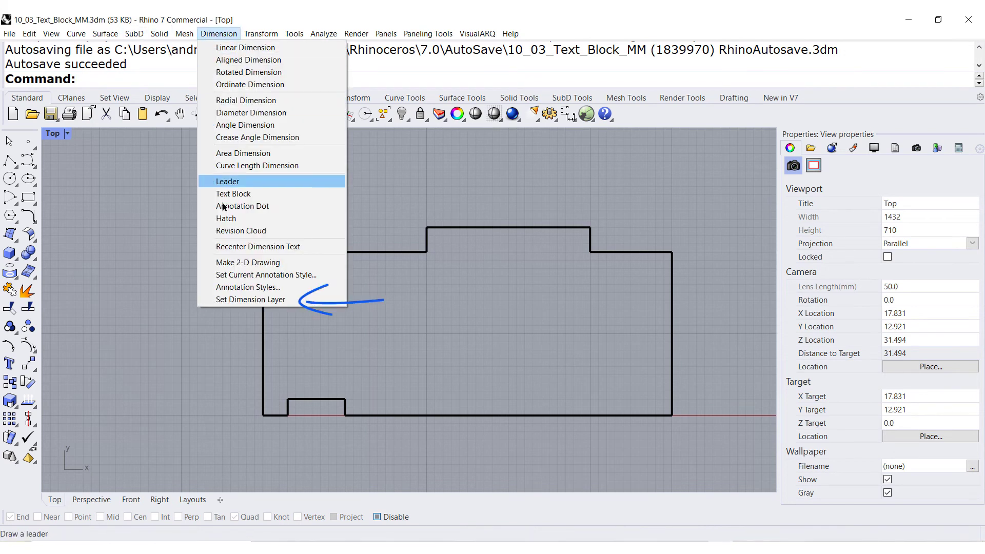
pyautogui.moveTo(250, 299)
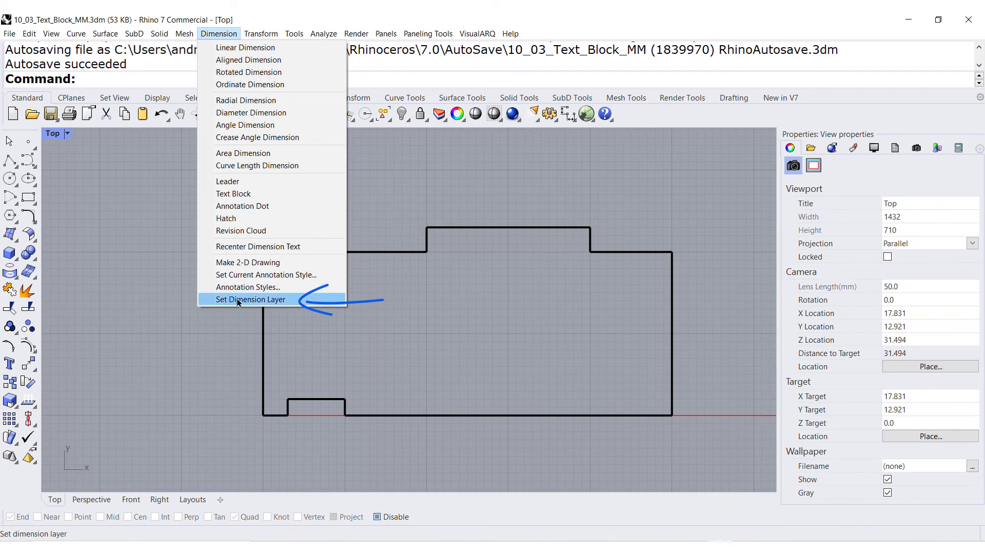
pyautogui.click(251, 299)
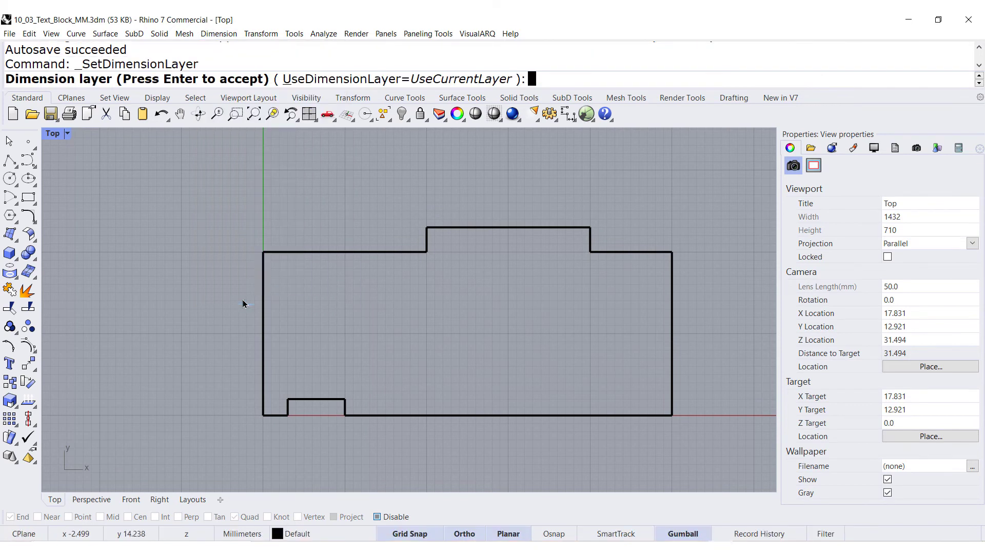
pyautogui.moveTo(440, 79)
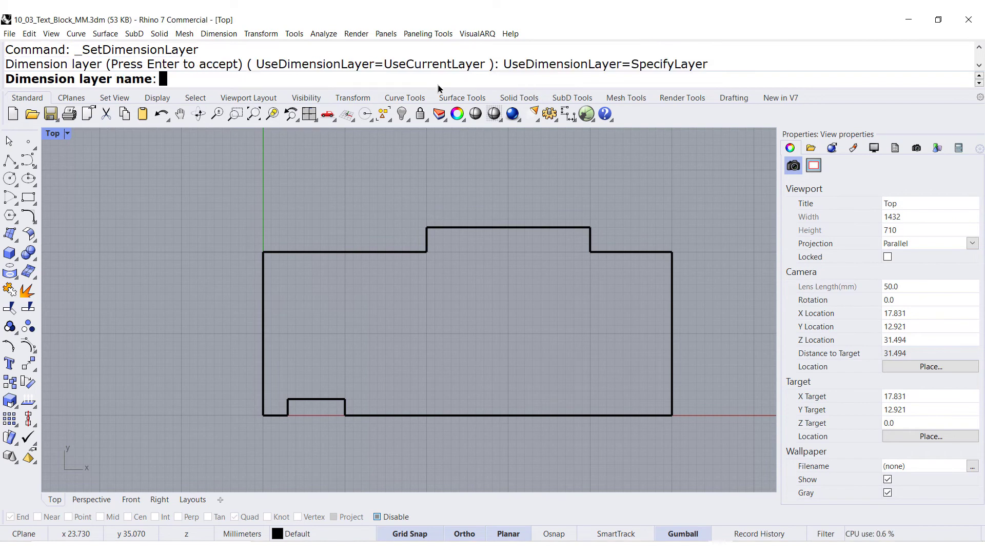
pyautogui.write('D')
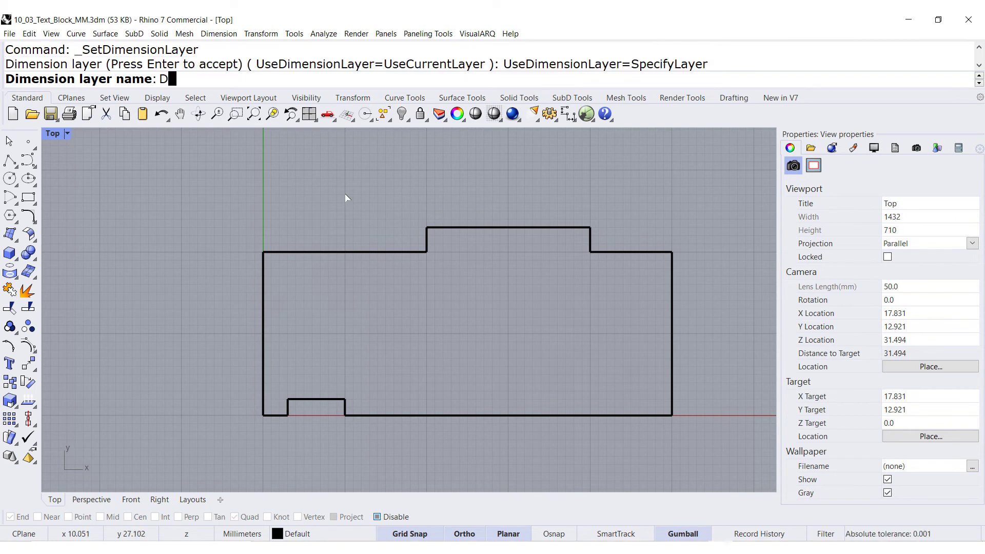
pyautogui.write('IM')
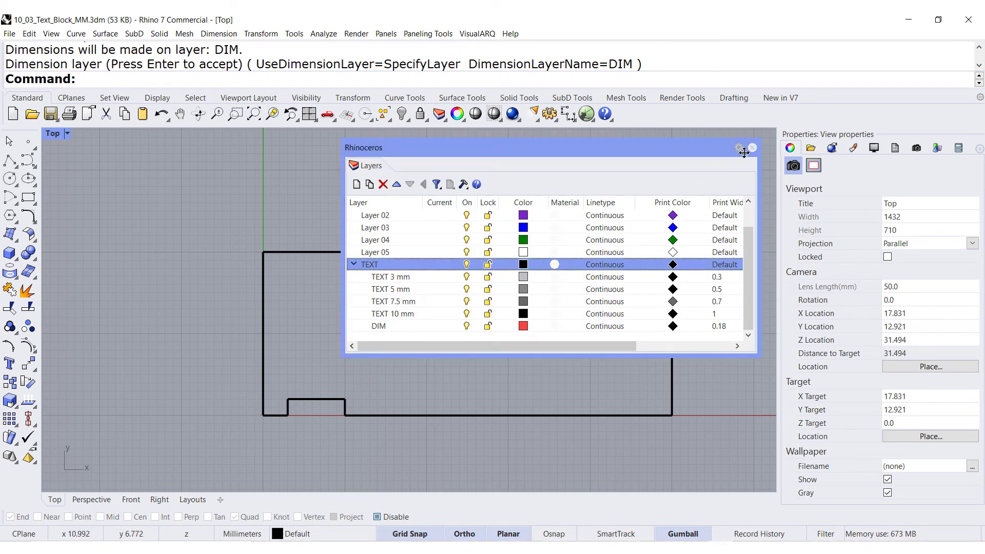
# - Close the Layers panel and set Layer 03 as current
pyautogui.click(752, 148)
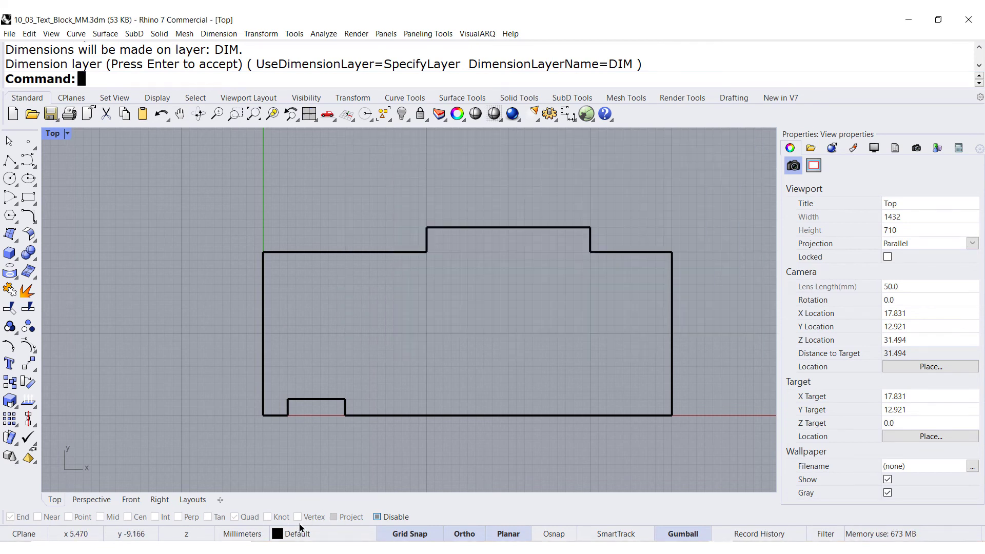
pyautogui.click(297, 534)
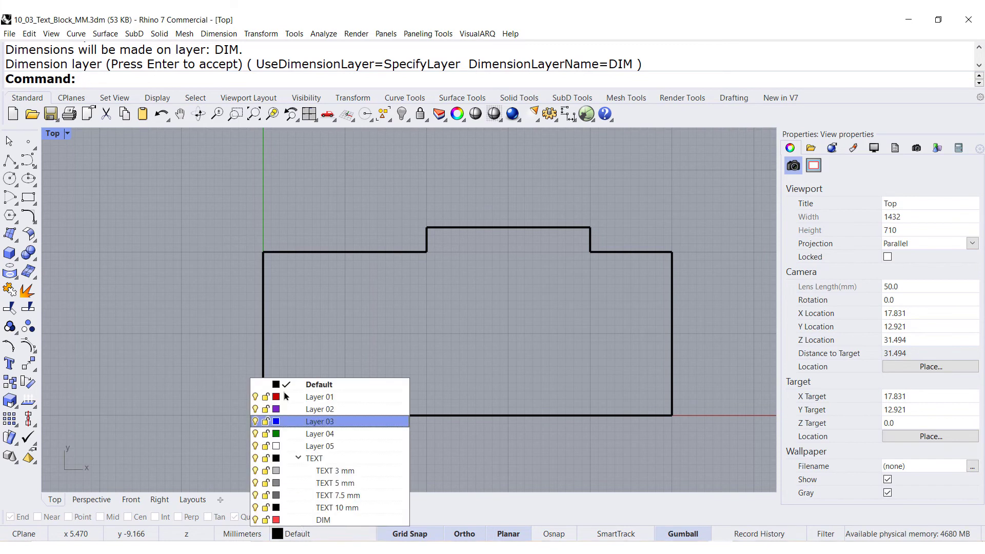
pyautogui.click(320, 422)
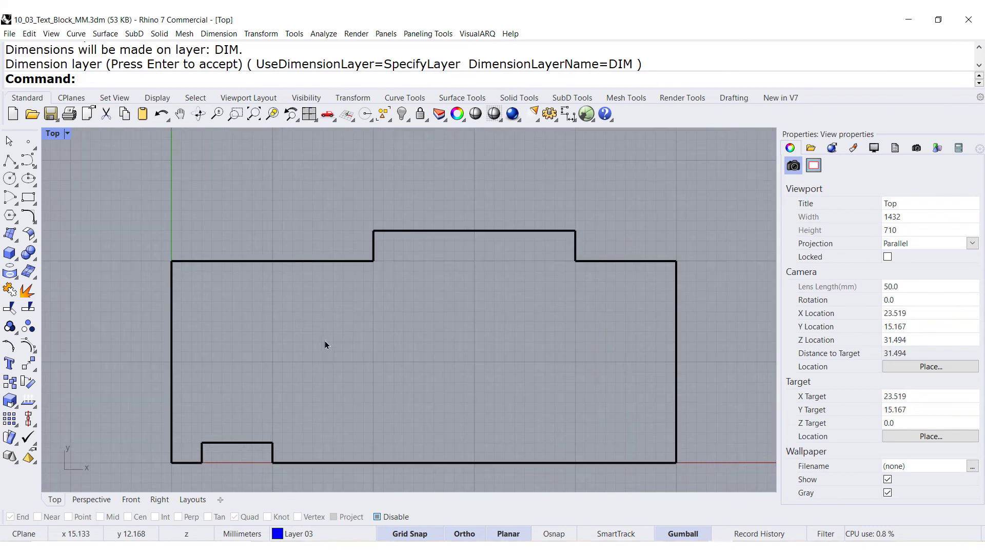
# - With object snaps on, chain horizontal dimensions 20, 20 and 10 across the outline's top
pyautogui.click(733, 97)
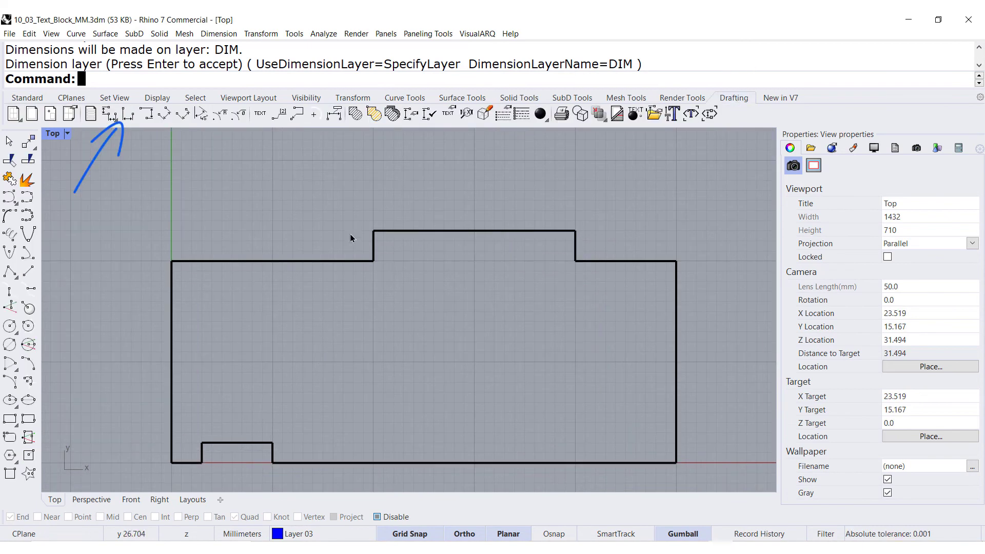
pyautogui.moveTo(127, 113)
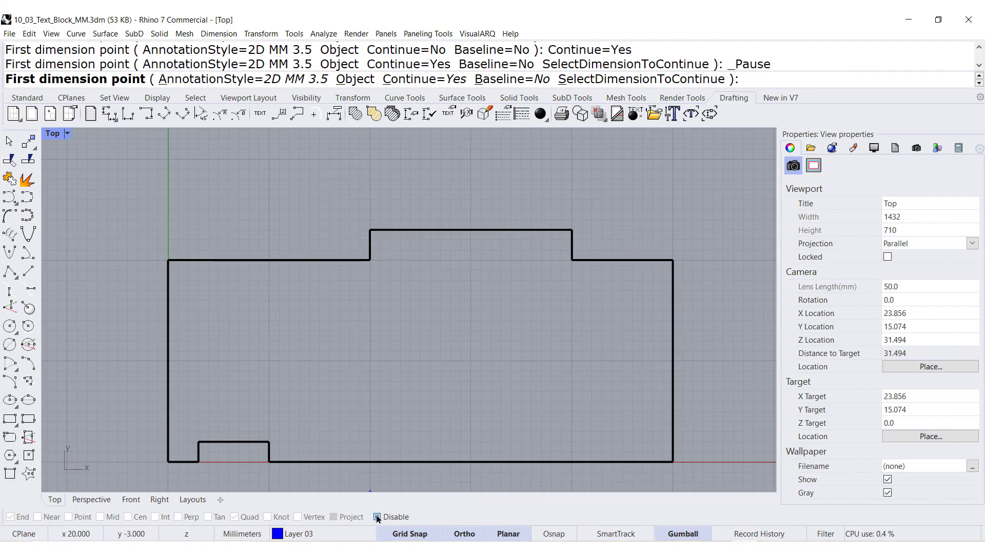
pyautogui.click(377, 517)
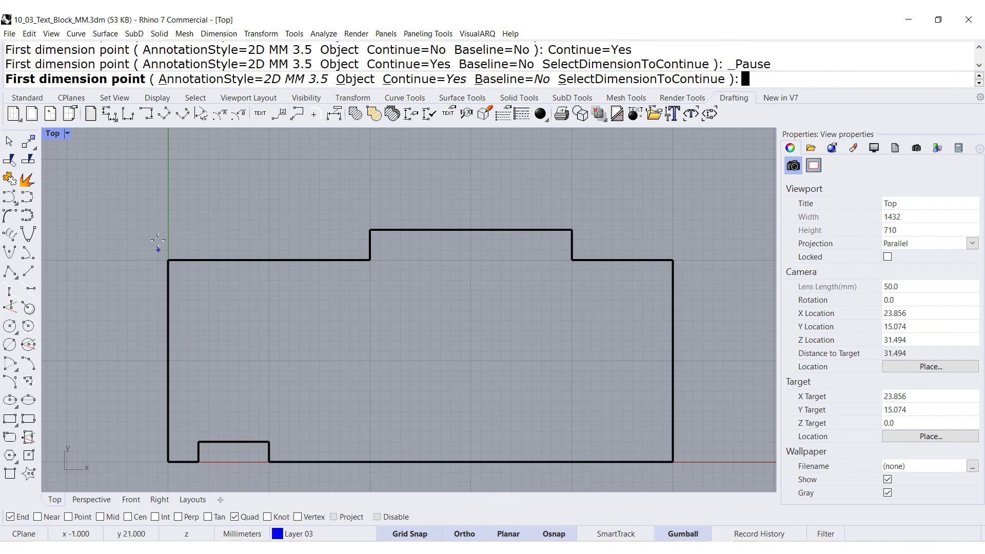
pyautogui.click(168, 261)
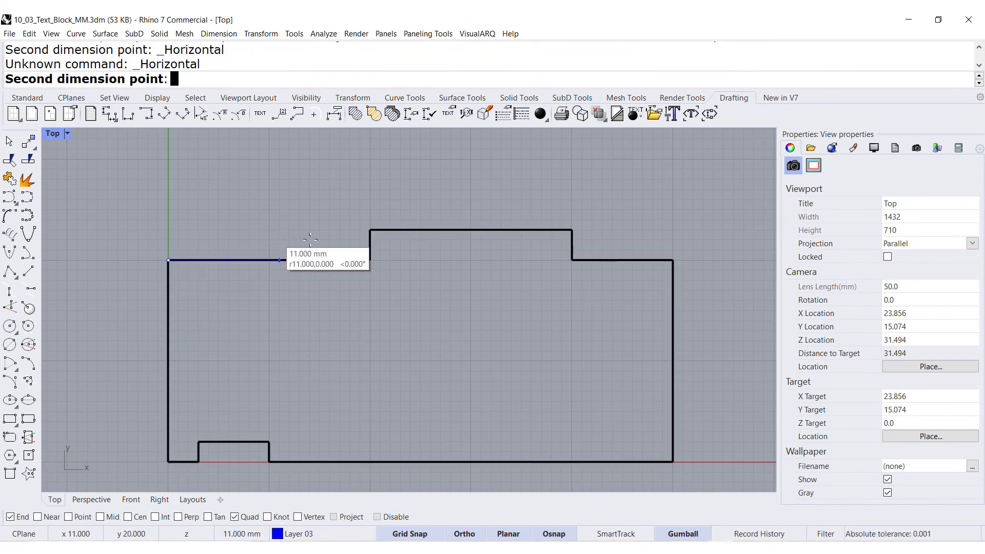
pyautogui.click(370, 254)
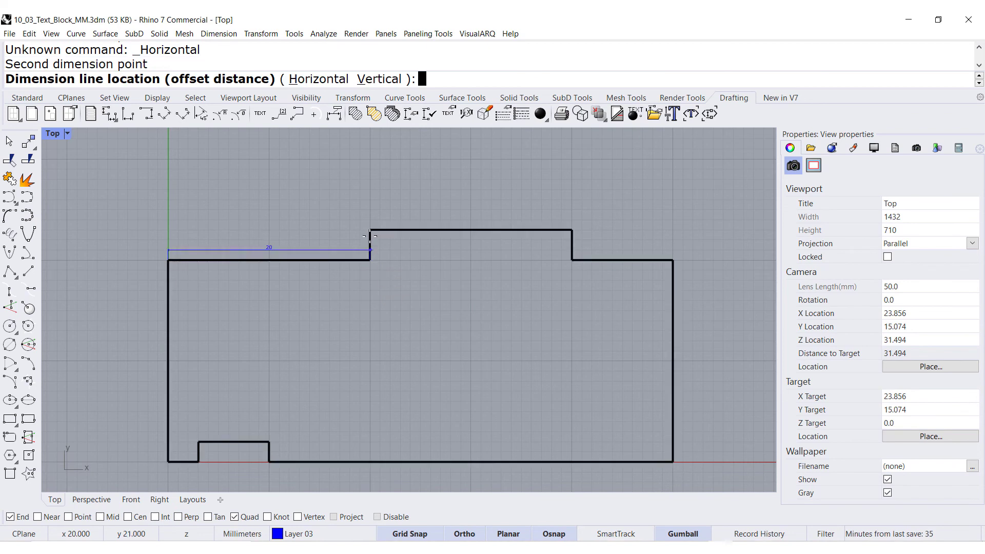
pyautogui.moveTo(369, 215)
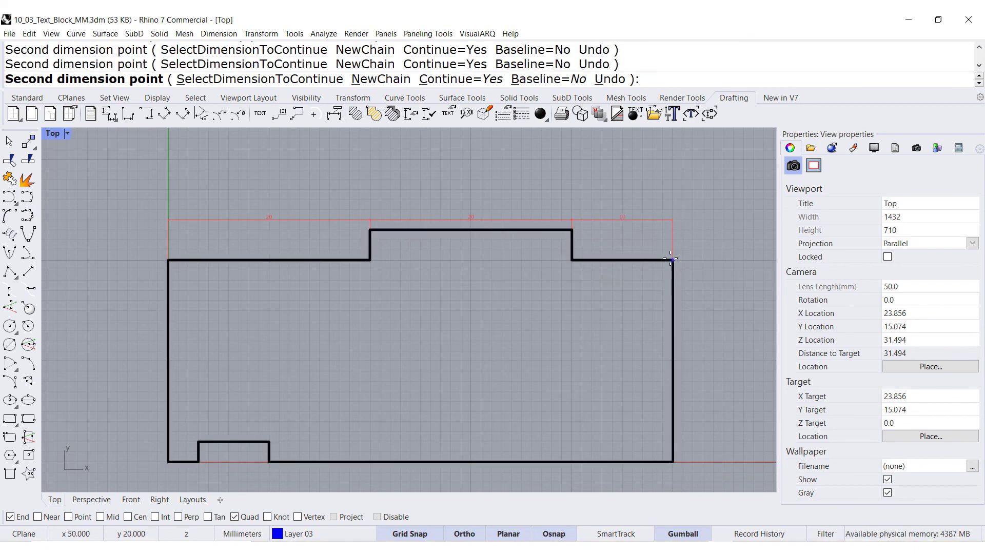
pyautogui.press('Escape')
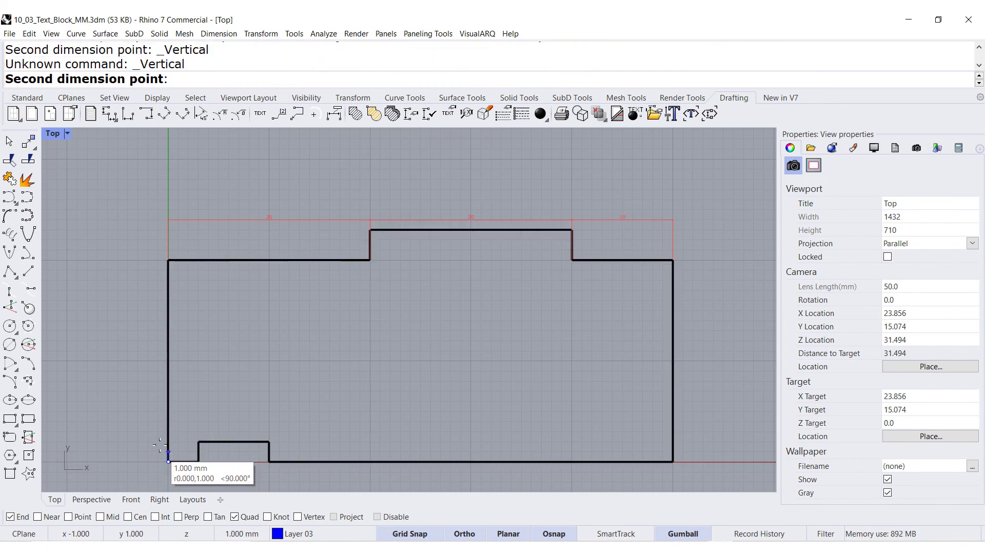
# - Chain vertical dimensions 2 and 18 up the outline's left side
pyautogui.click(168, 459)
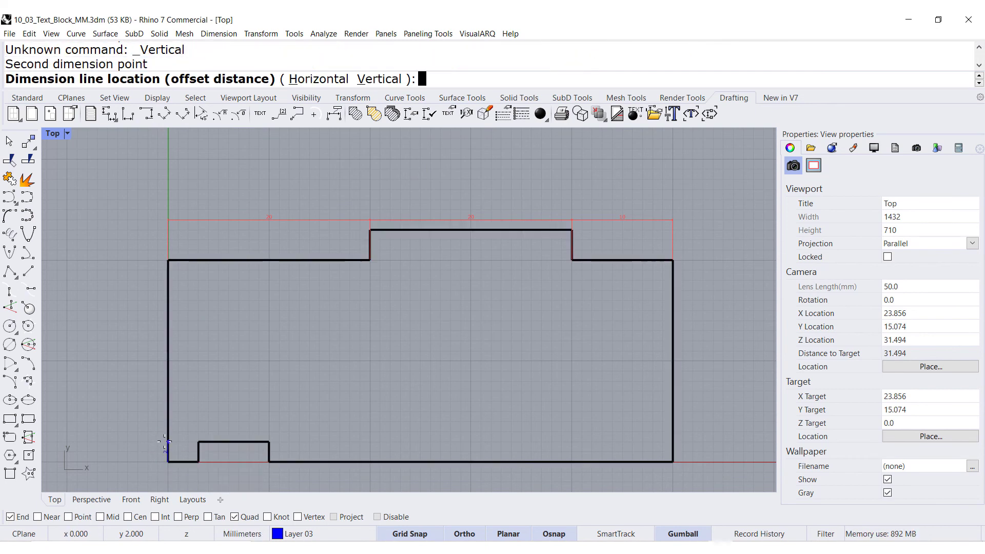
pyautogui.moveTo(157, 420)
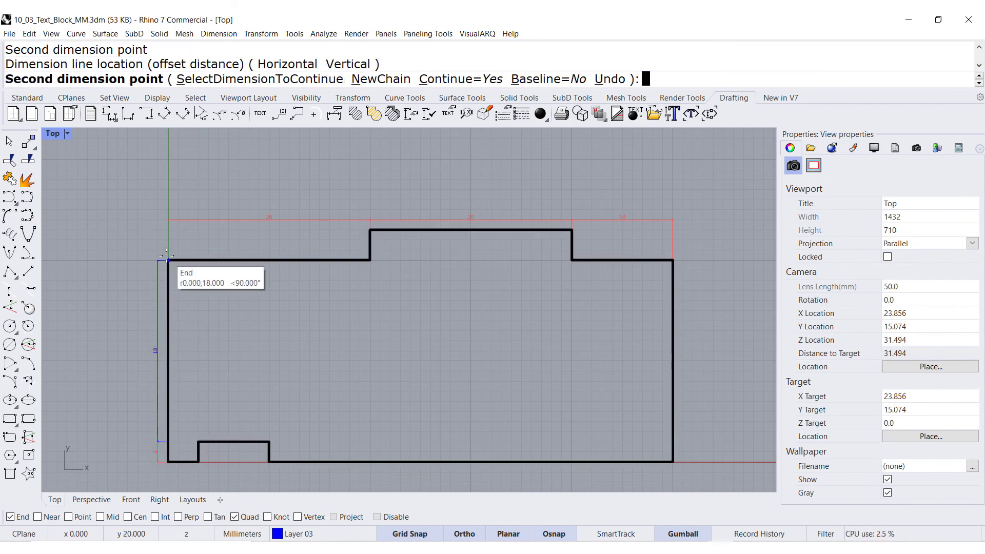
pyautogui.press('Escape')
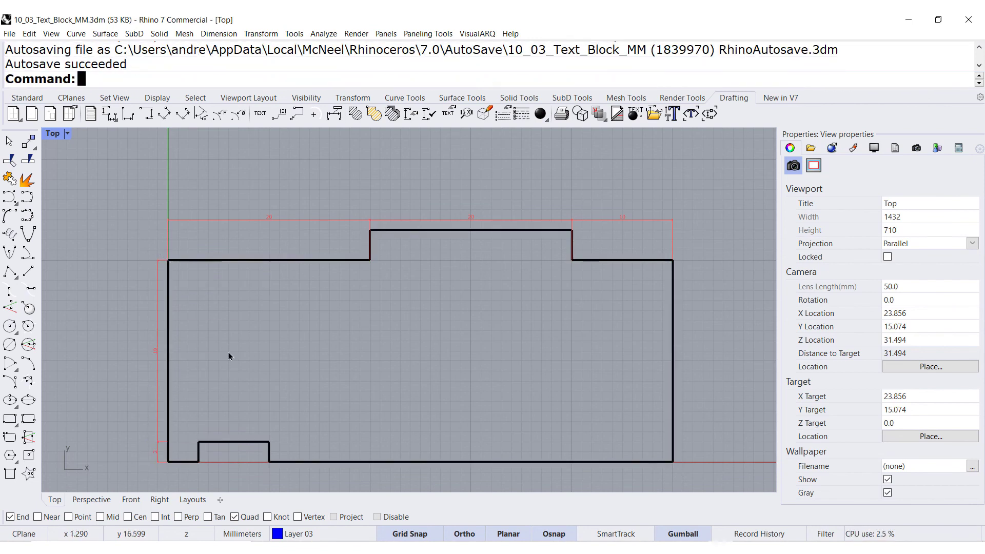
pyautogui.moveTo(305, 534)
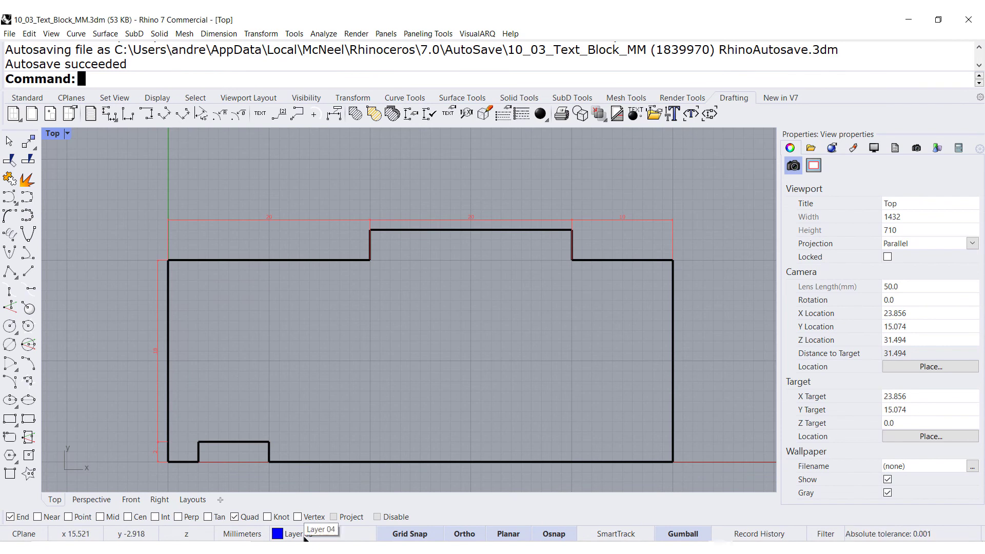
# - Pick Layer 04 from the status bar layer list
pyautogui.click(320, 533)
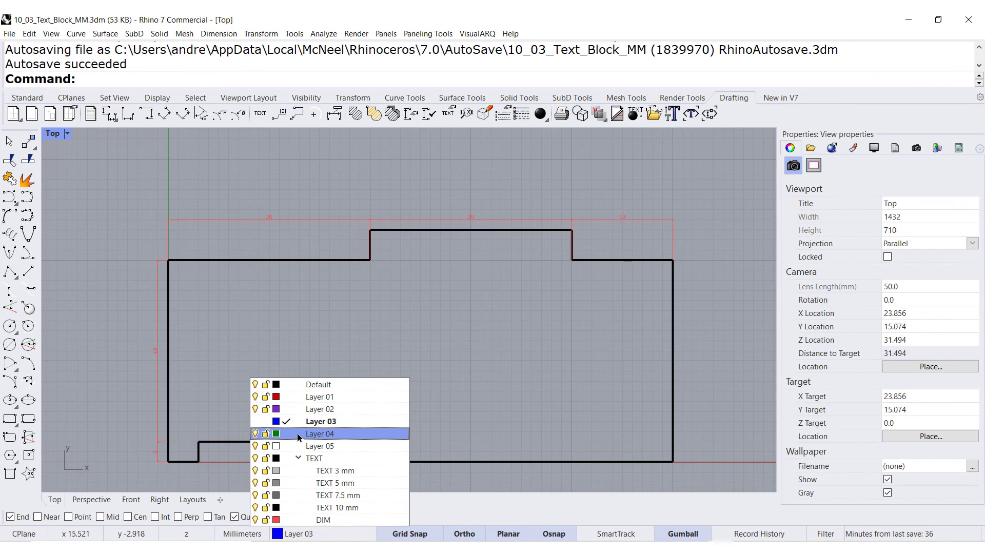
pyautogui.click(320, 434)
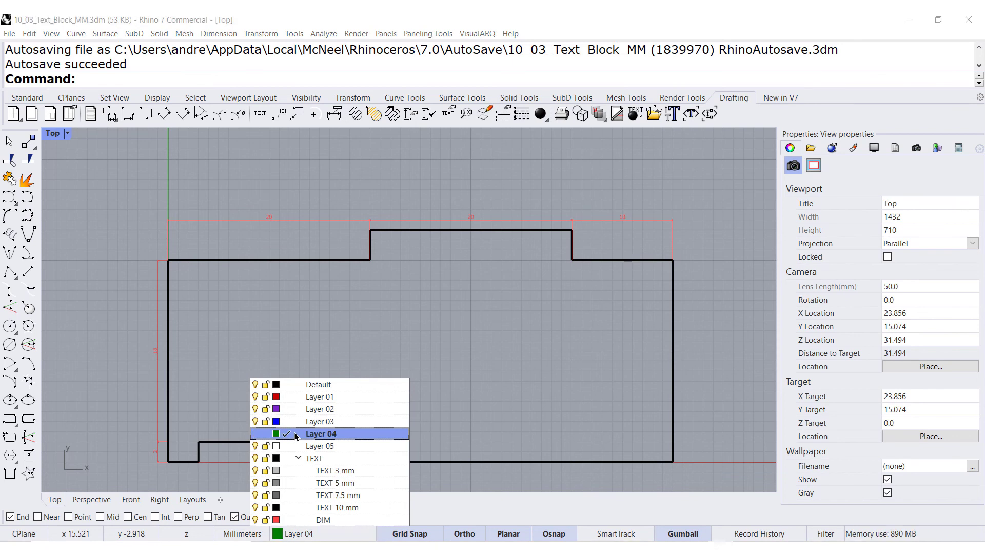
pyautogui.click(321, 434)
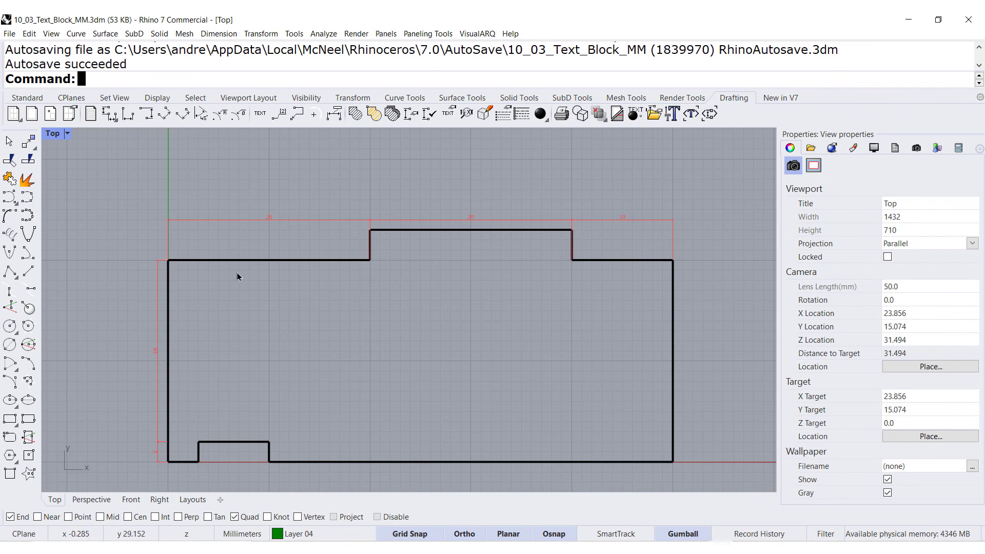
# - Start a new Linear Dimension chain at the outline's bottom-left corner for 3, 7 and 40
pyautogui.click(128, 113)
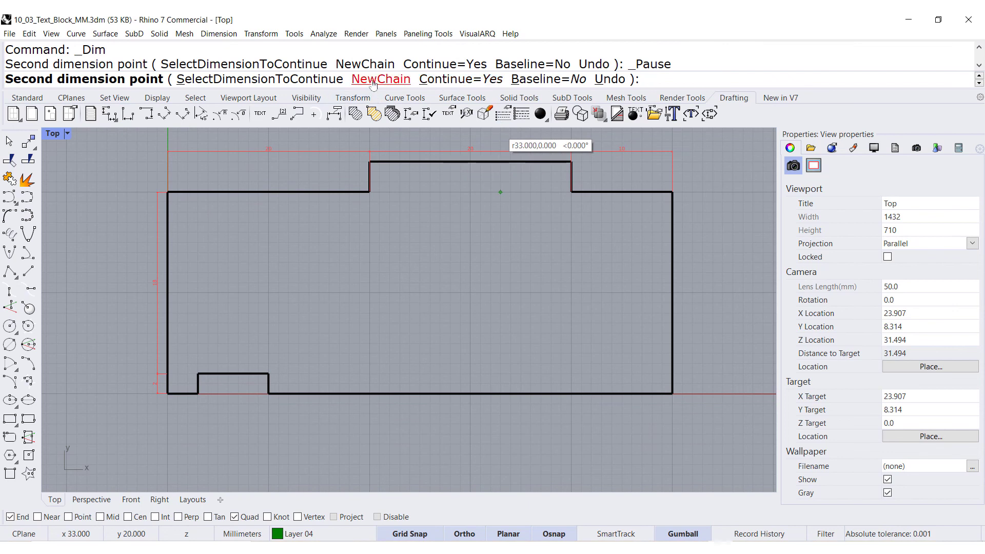
pyautogui.click(381, 79)
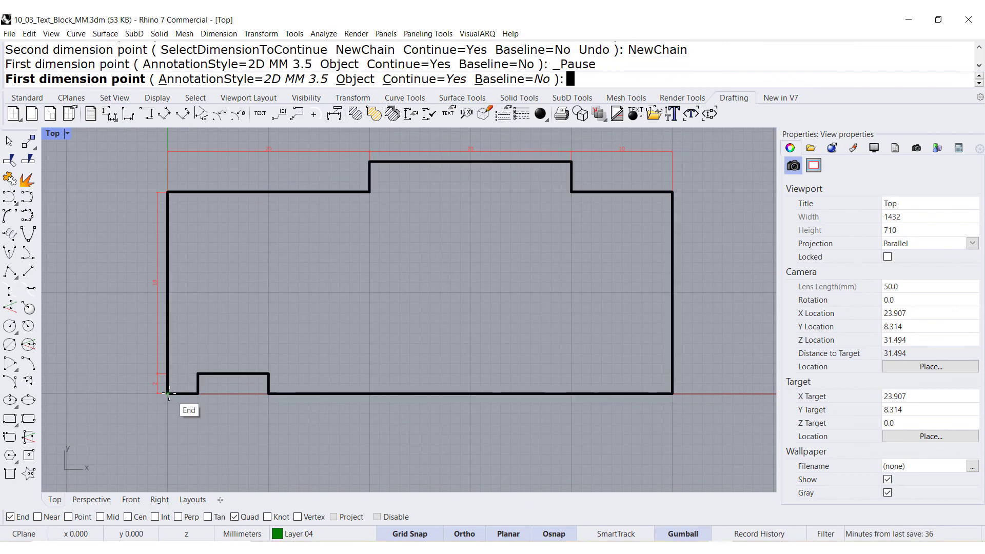
pyautogui.click(168, 390)
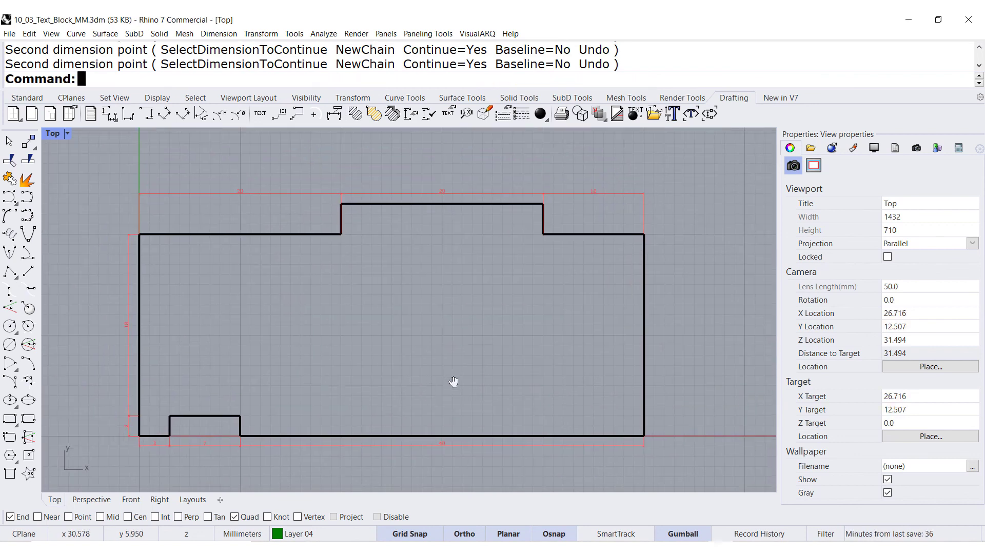
pyautogui.moveTo(491, 267)
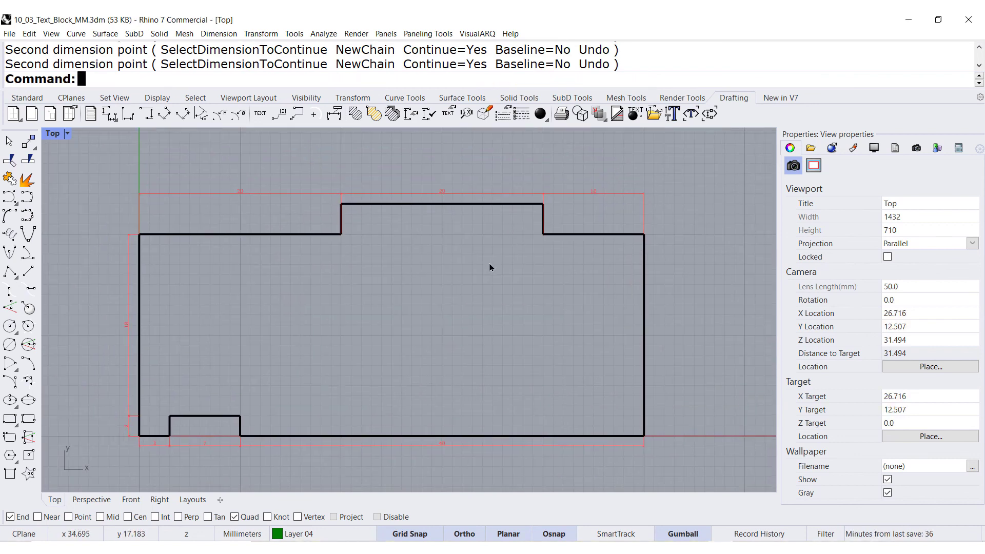
# - Recolour the DIM layer to dark red (#BF0000) in the Layers panel
pyautogui.click(298, 533)
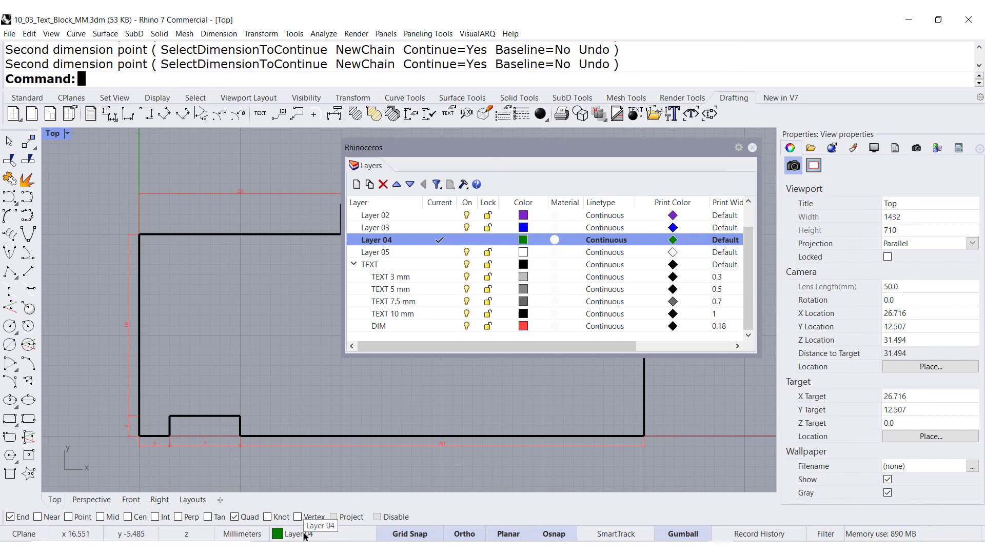
pyautogui.click(523, 326)
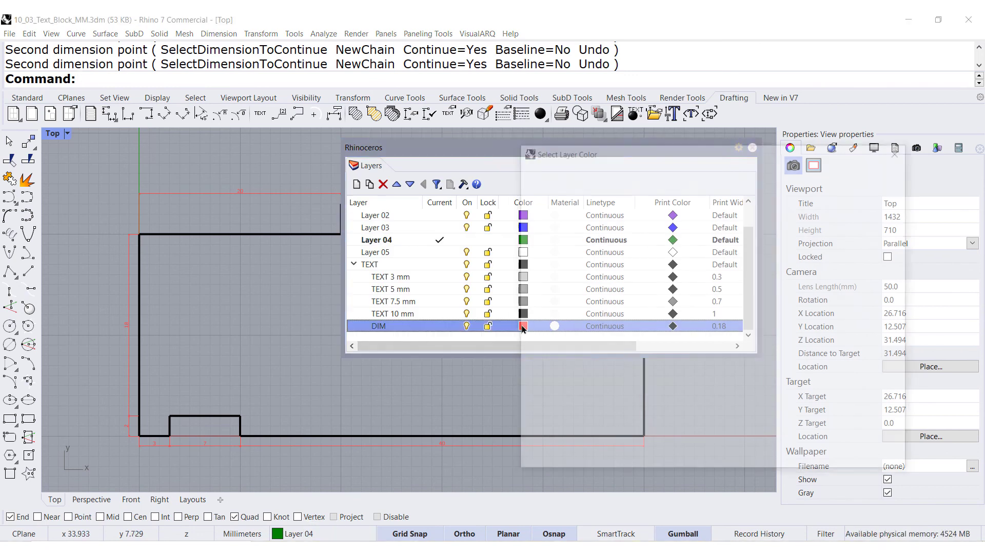
pyautogui.click(523, 327)
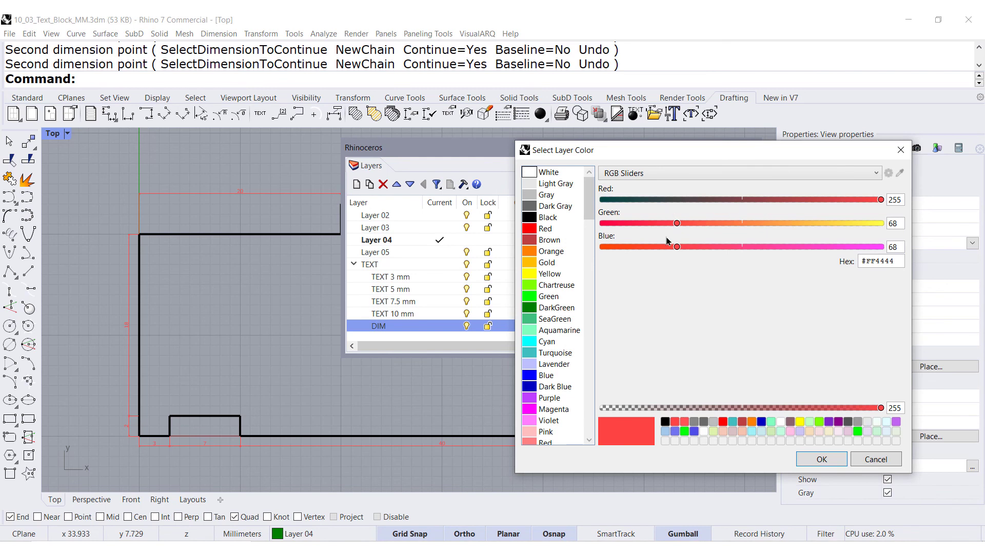
pyautogui.moveTo(531, 403)
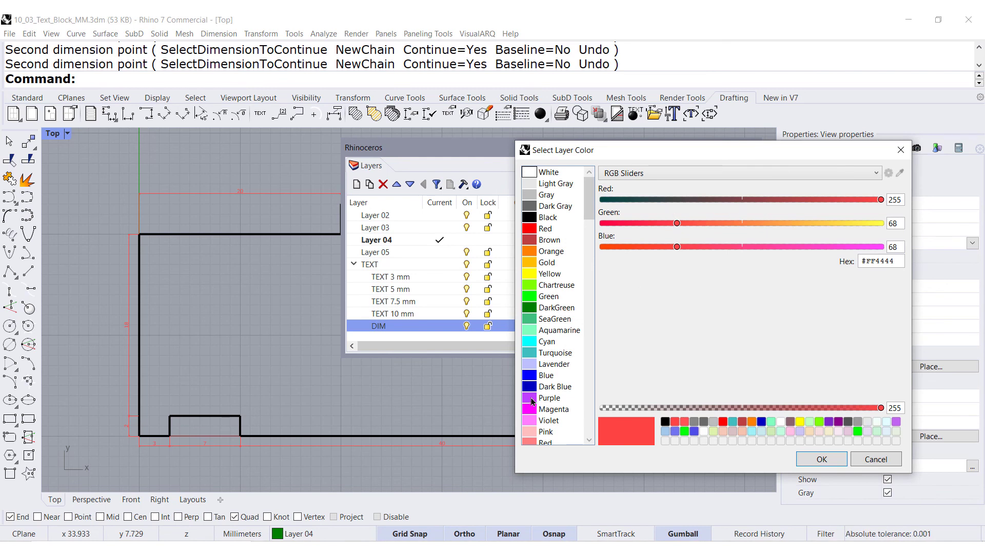
pyautogui.click(553, 307)
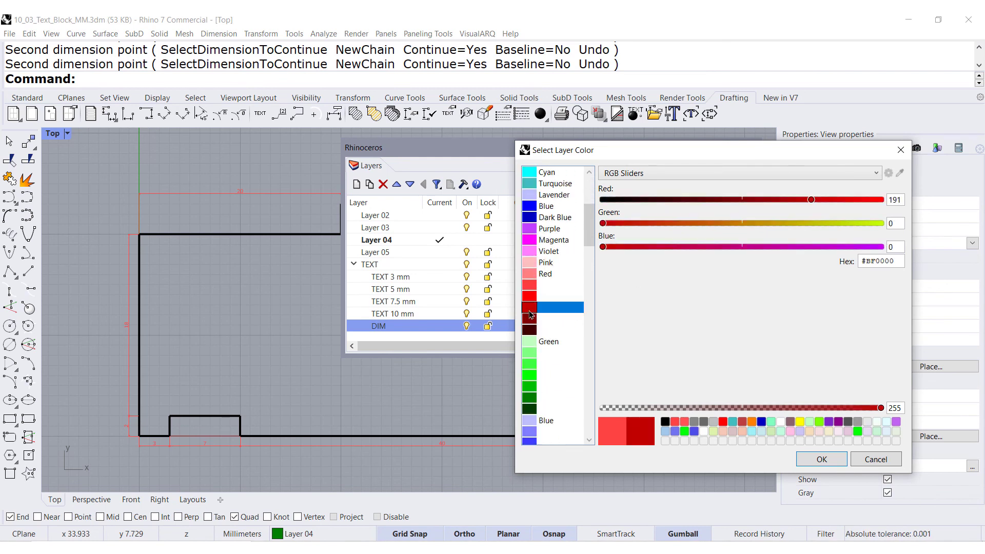
pyautogui.click(821, 458)
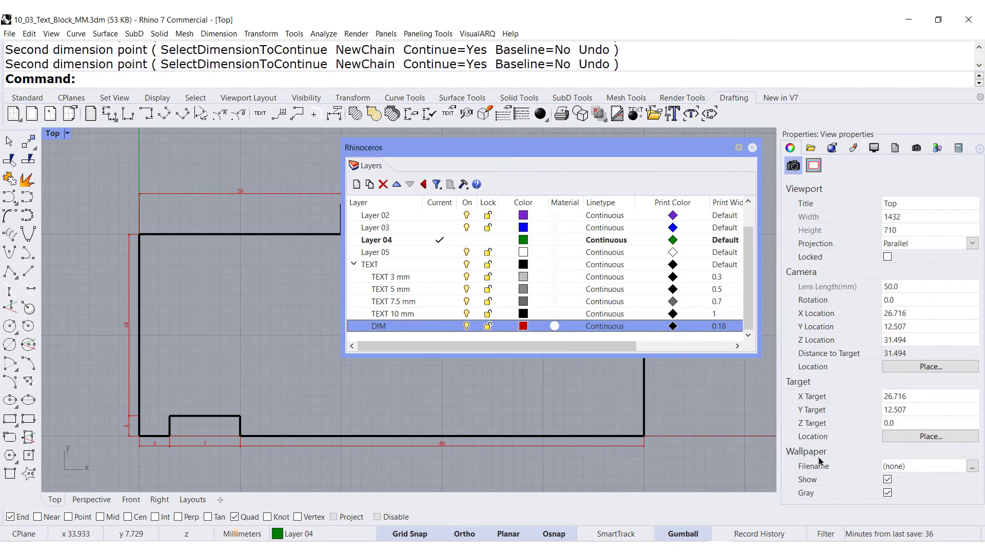
pyautogui.click(753, 147)
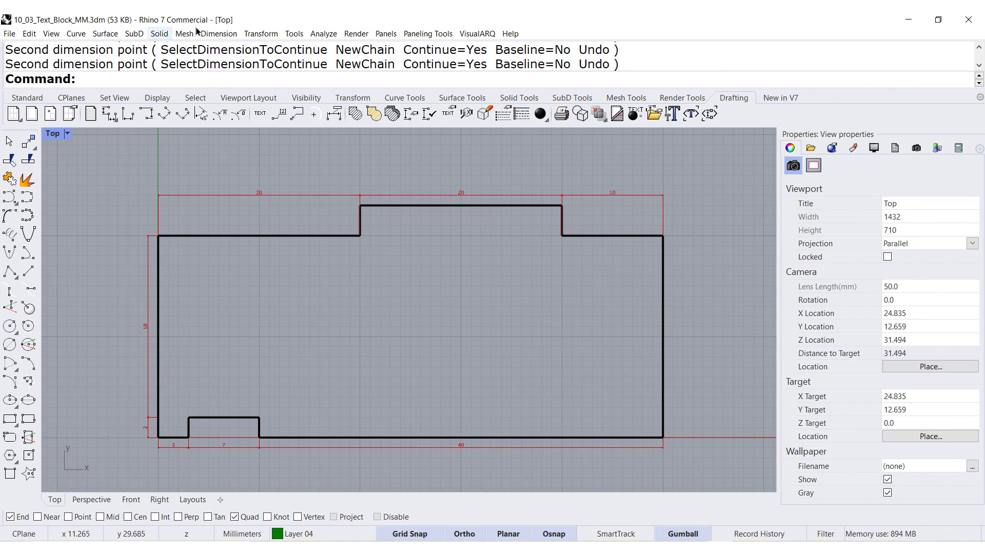
# - Open the Dimension menu to reach Set Dimension Layer
pyautogui.click(219, 34)
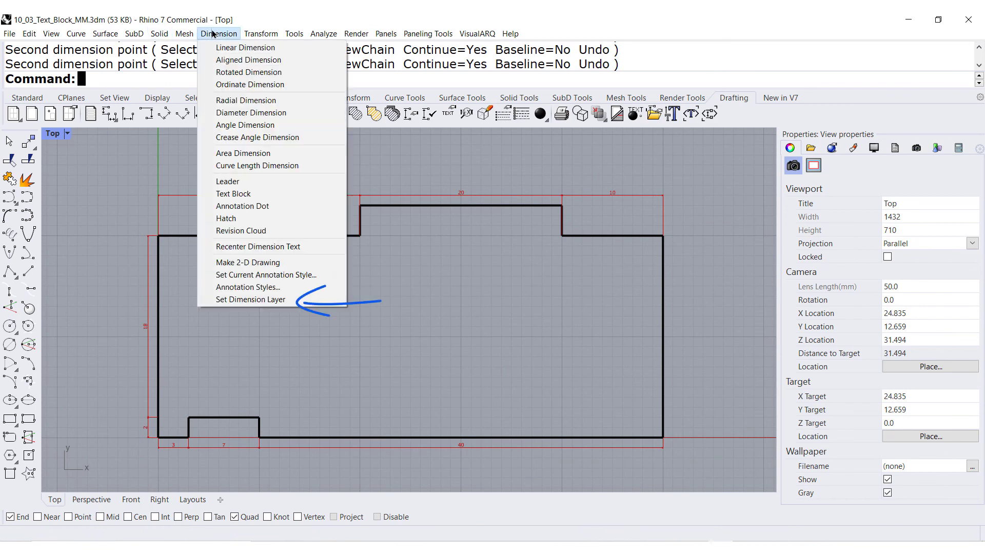
pyautogui.moveTo(250, 299)
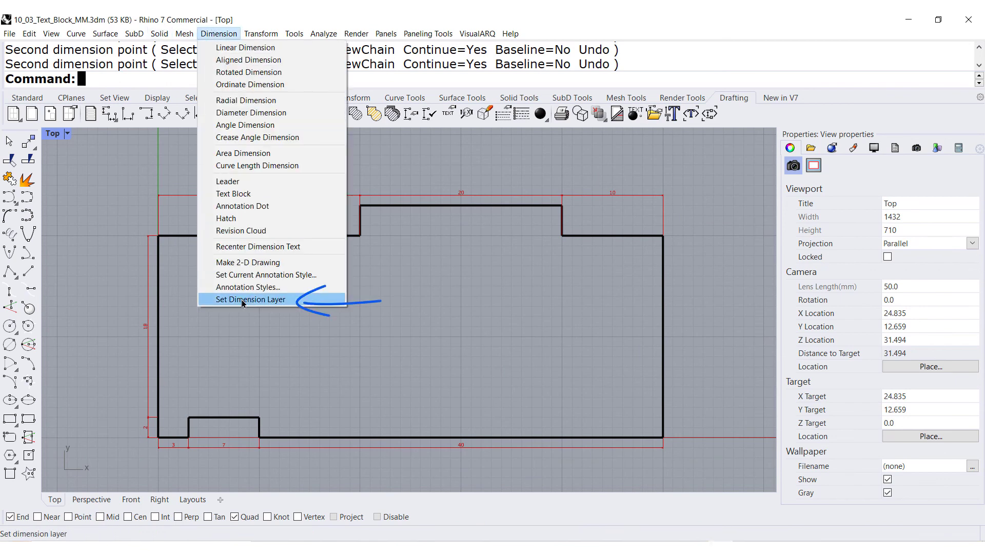